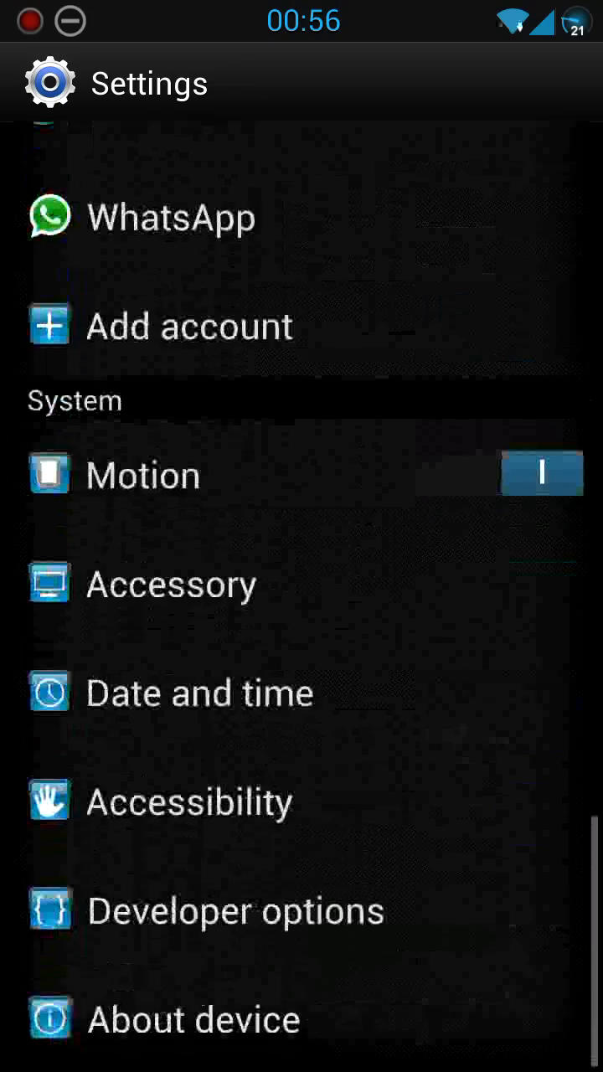
View About device showing GT-I9300, Android 4.1.2 and the Purelook HD v7.0 build
click(193, 1018)
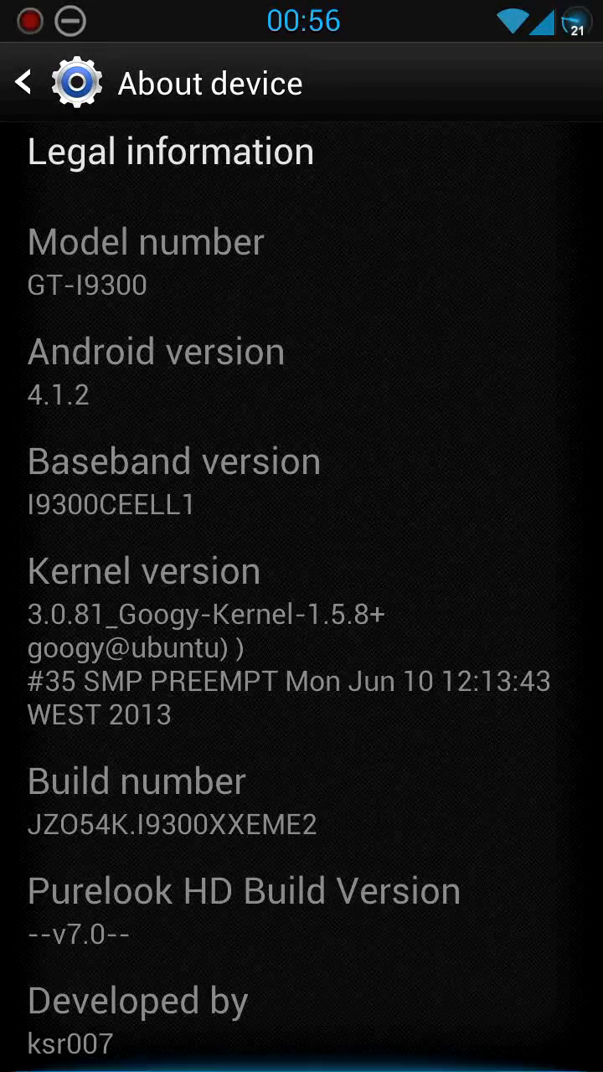
scroll(down, 3)
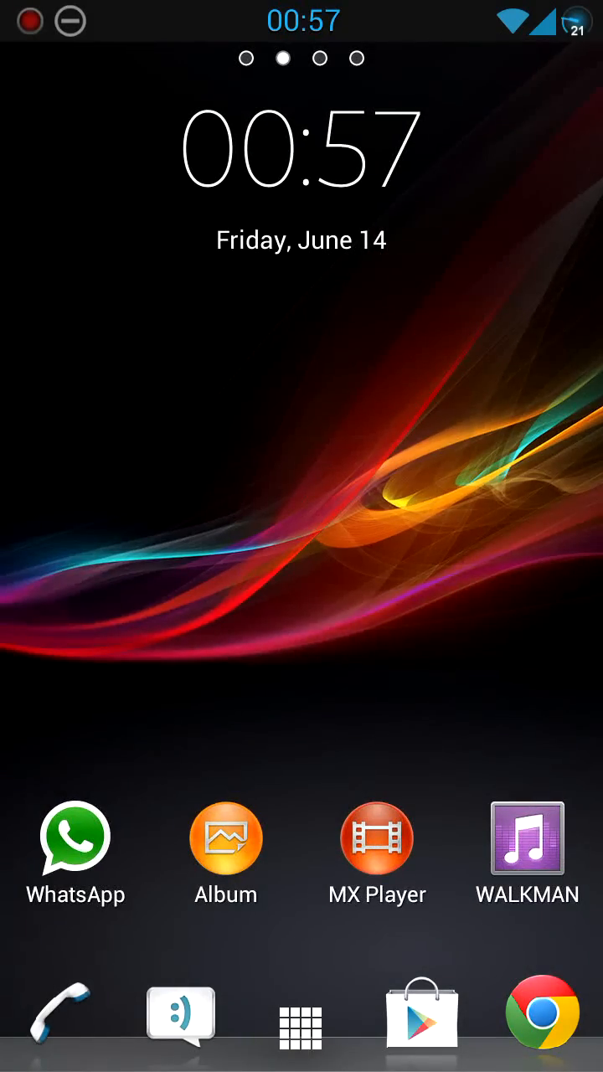
scroll(left, 3)
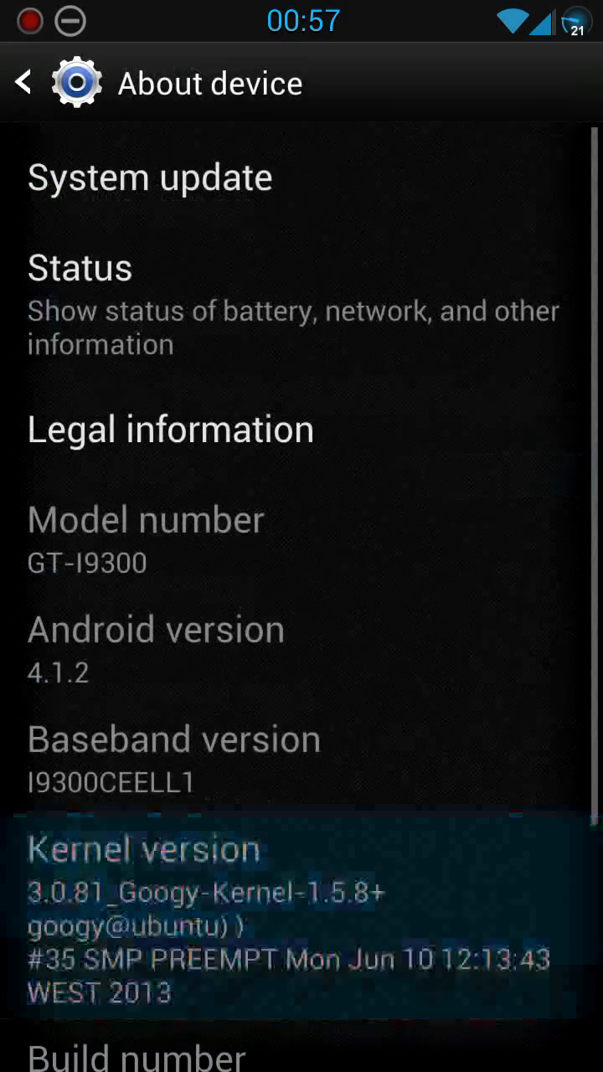
scroll(down, 3)
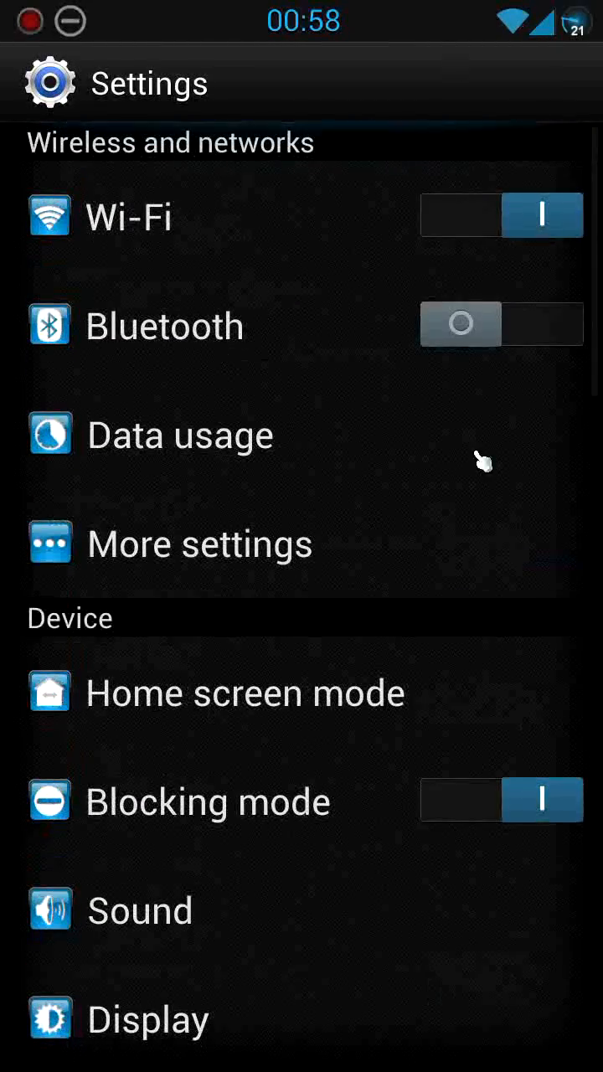
mouse_move(389, 944)
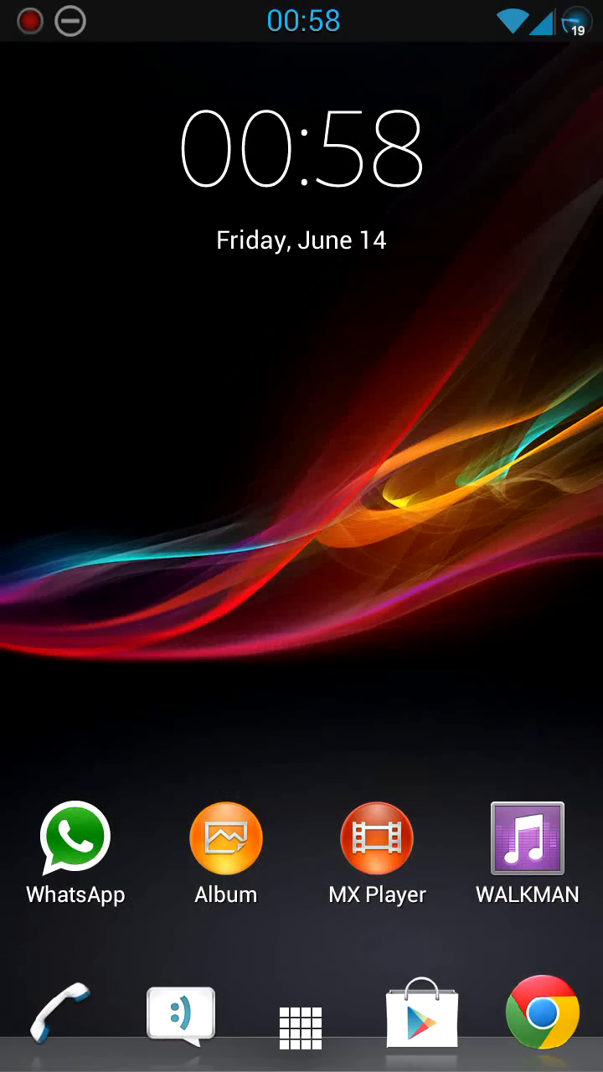
Use the home screen edit menu's Widgets option to place a month calendar widget on a page
click(54, 1015)
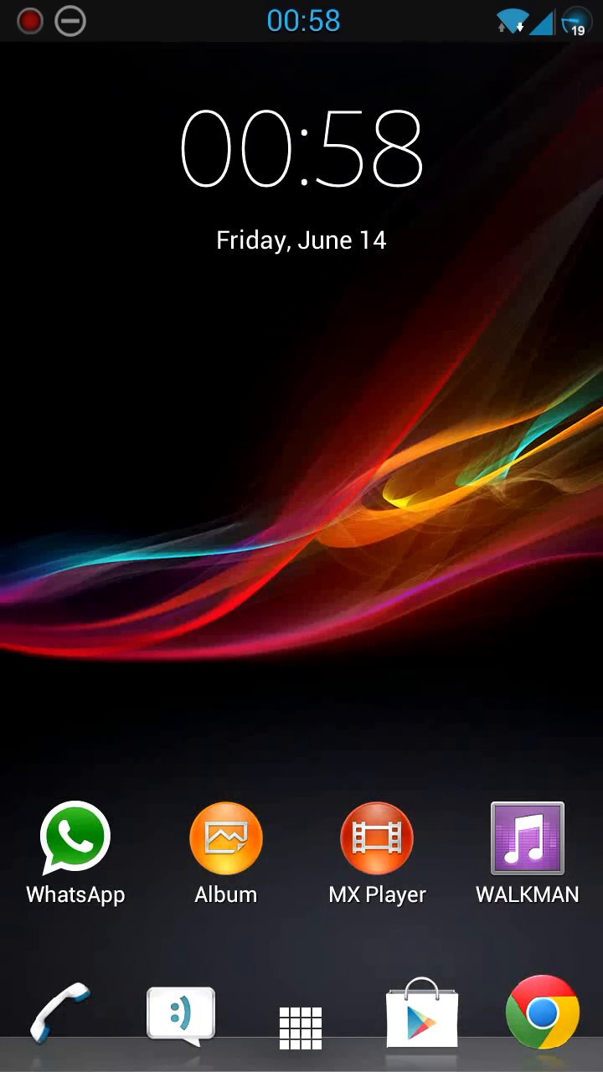
scroll(right, 3)
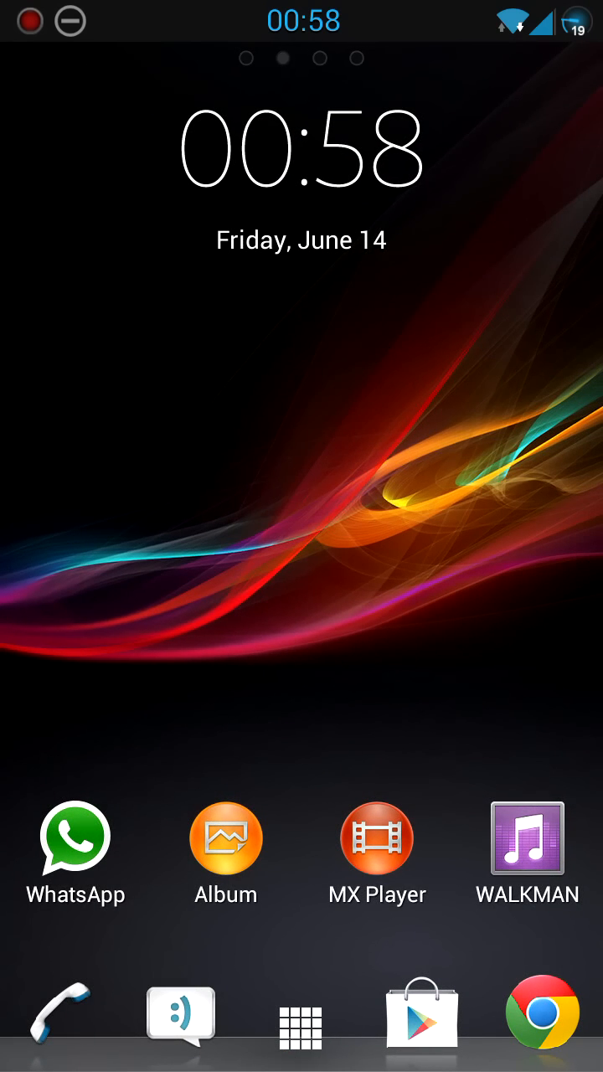
click(302, 1019)
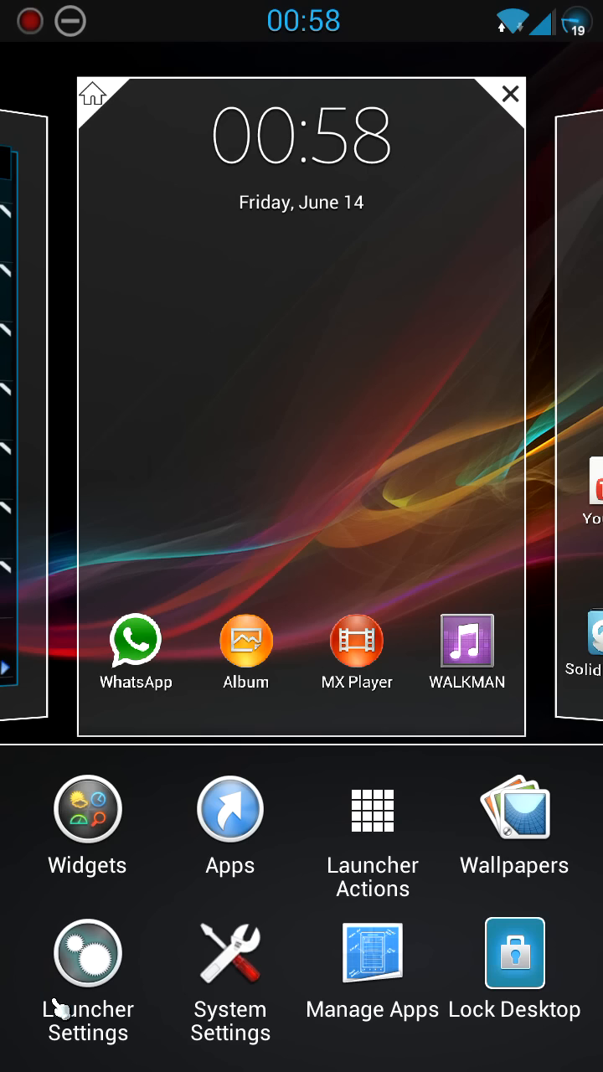
click(87, 951)
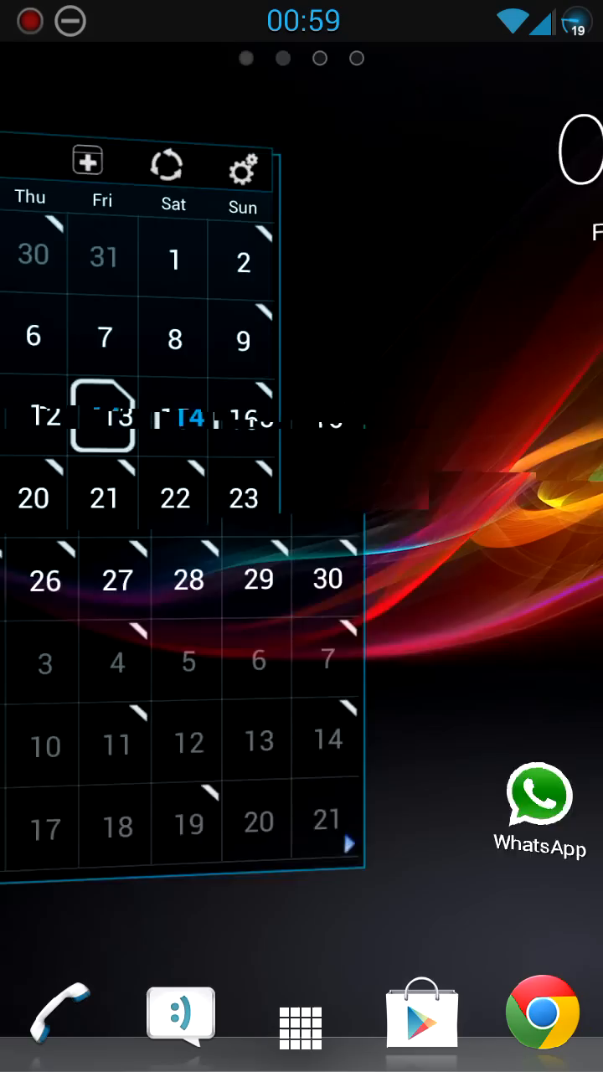
Swipe the Xperia Z lock screen to unlock through the blinds animation onto the home screen
scroll(left, 3)
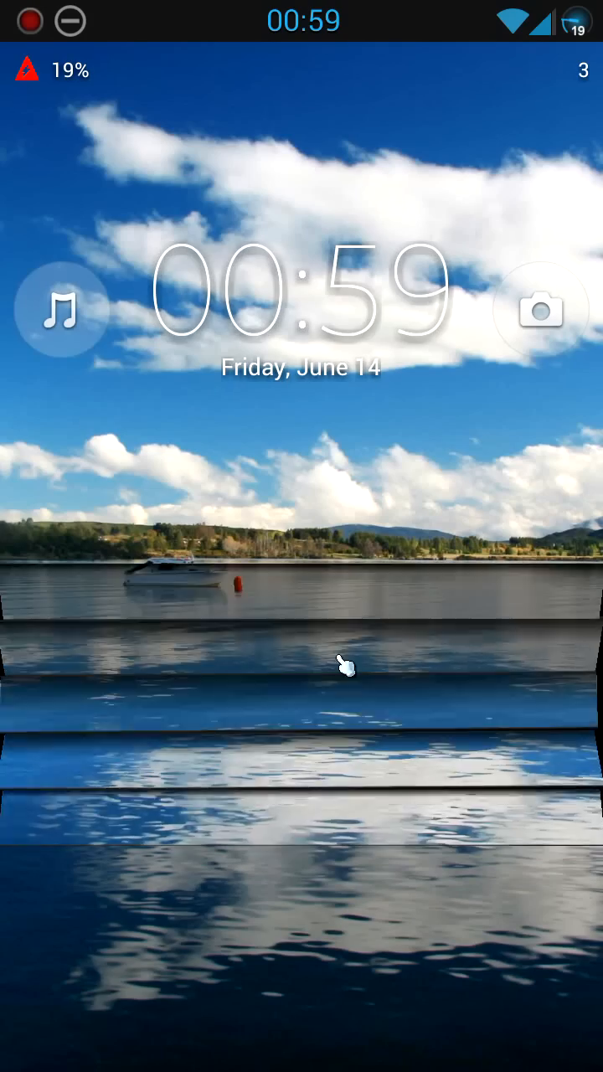
drag(345, 667, 382, 171)
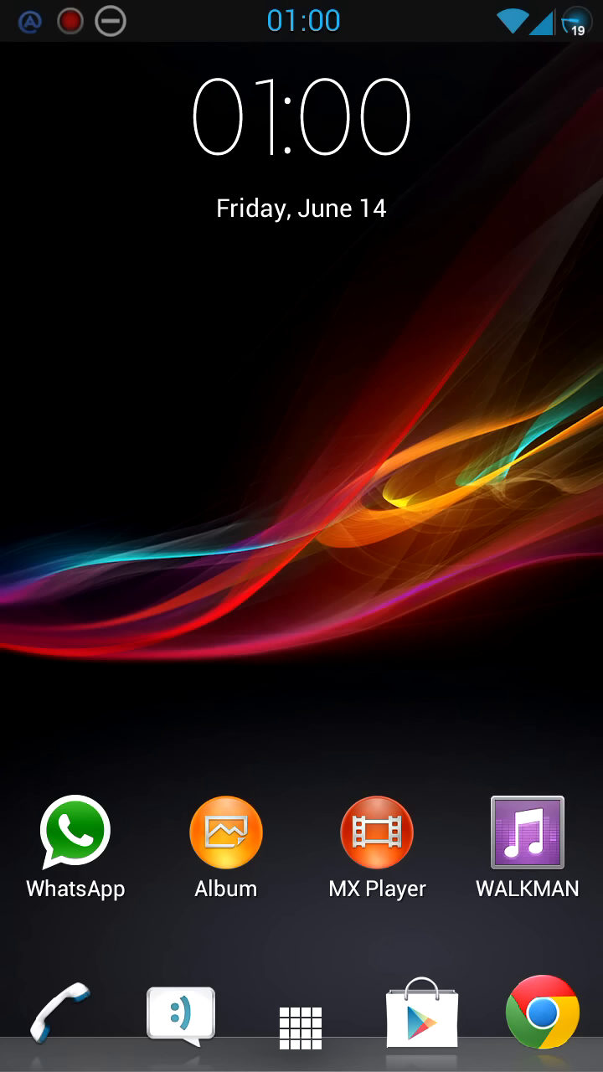
Enable ClearAudio+ in Walkman's audio quality settings and return to the home screen
click(528, 831)
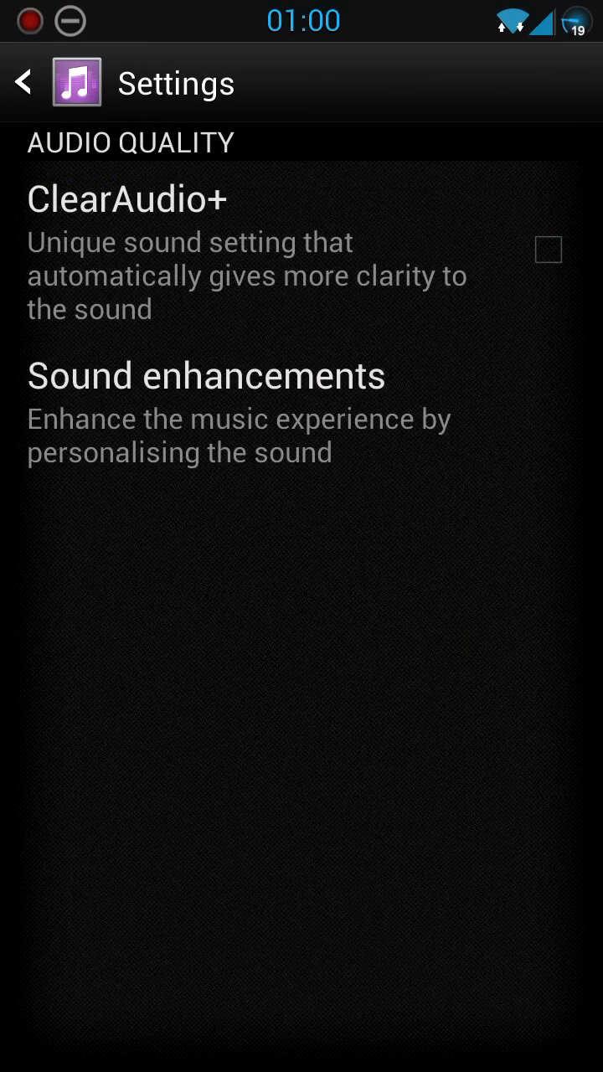
click(549, 250)
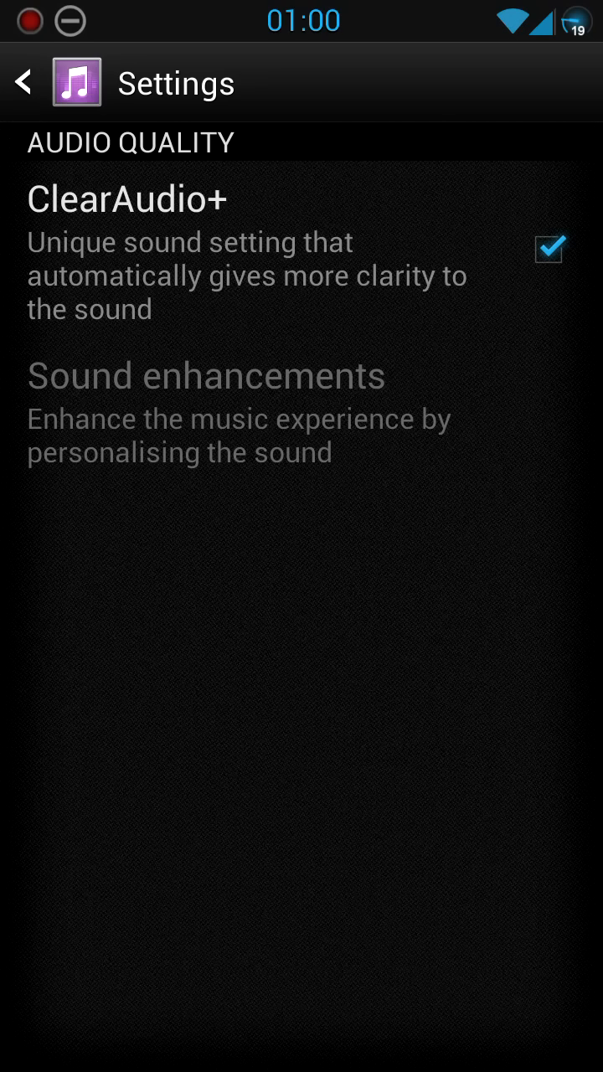
key(home)
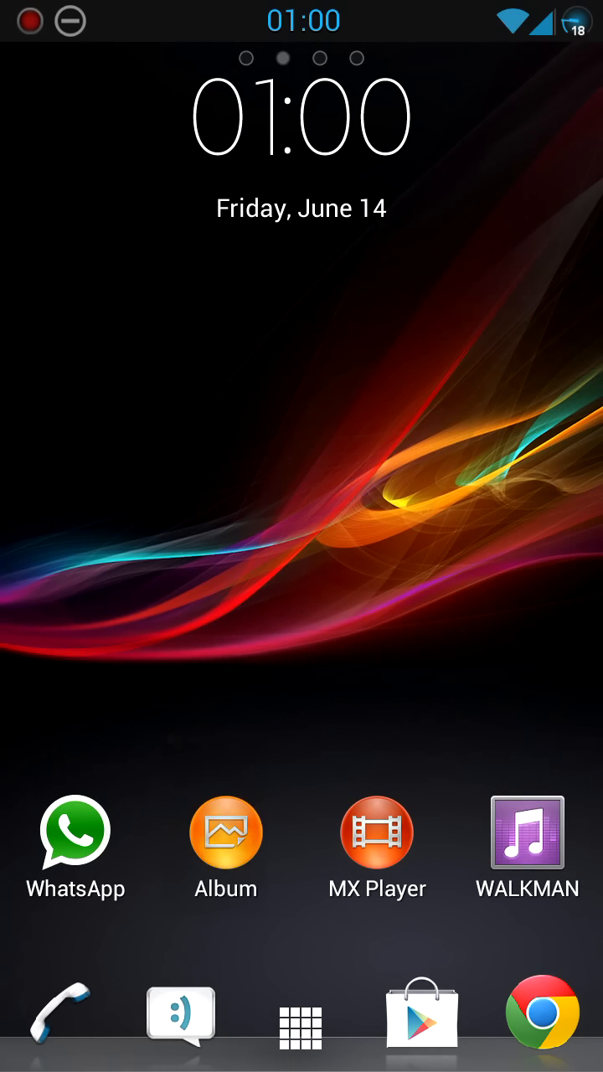
click(225, 831)
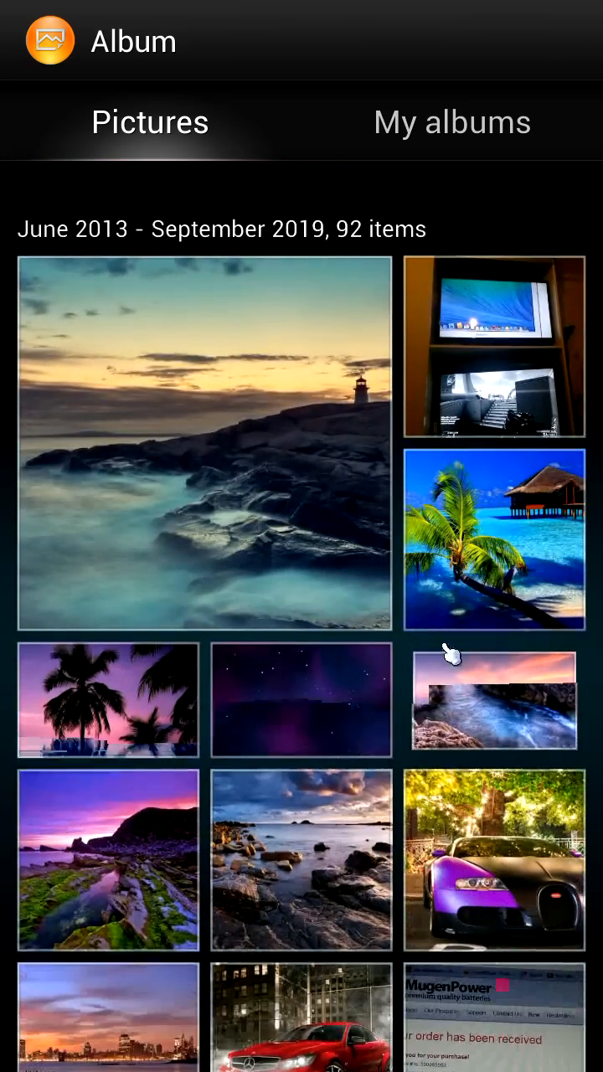
scroll(down, 3)
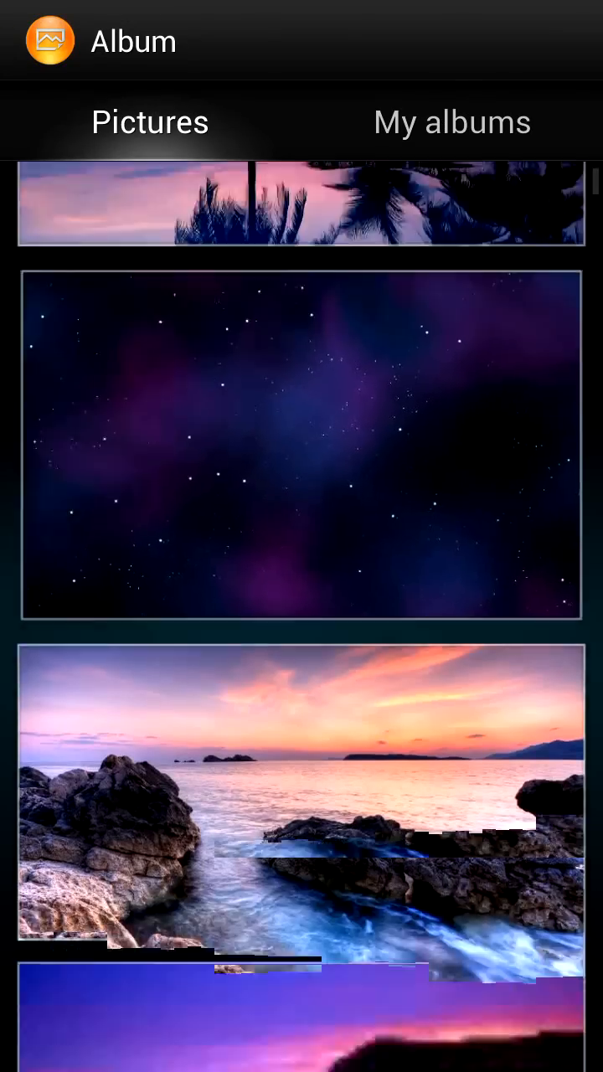
scroll(down, 3)
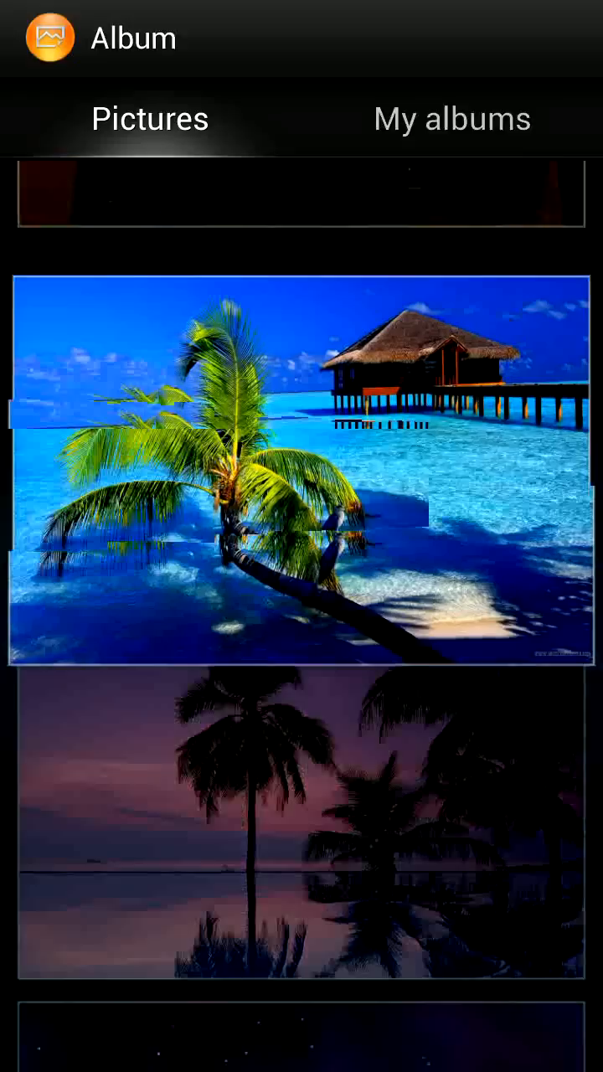
key(home)
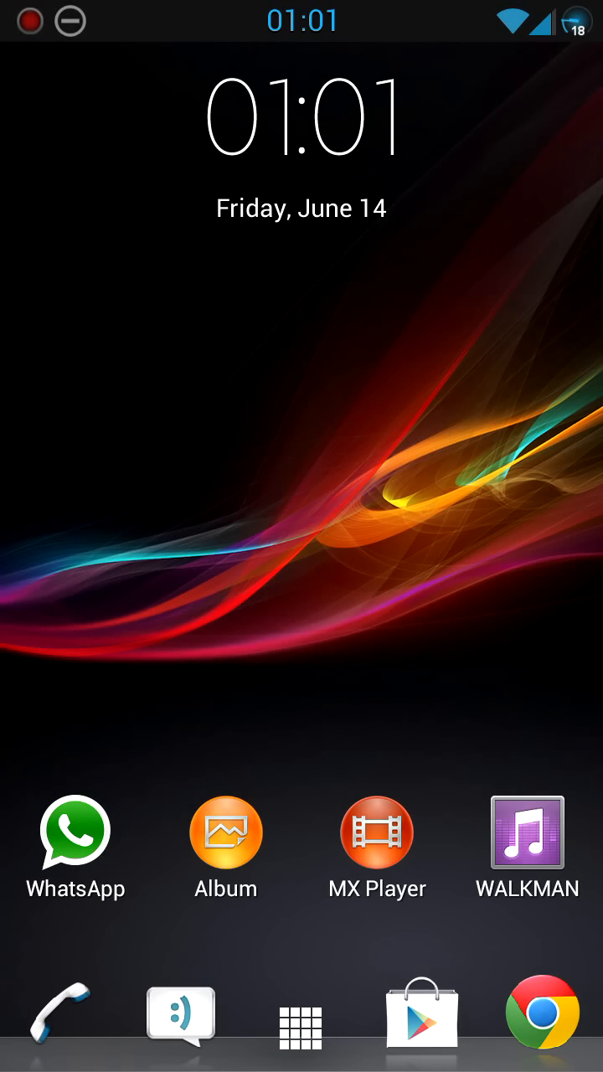
Launch Popup Browser from the app list, search Google for 'bbc', then close the floating window
click(301, 1023)
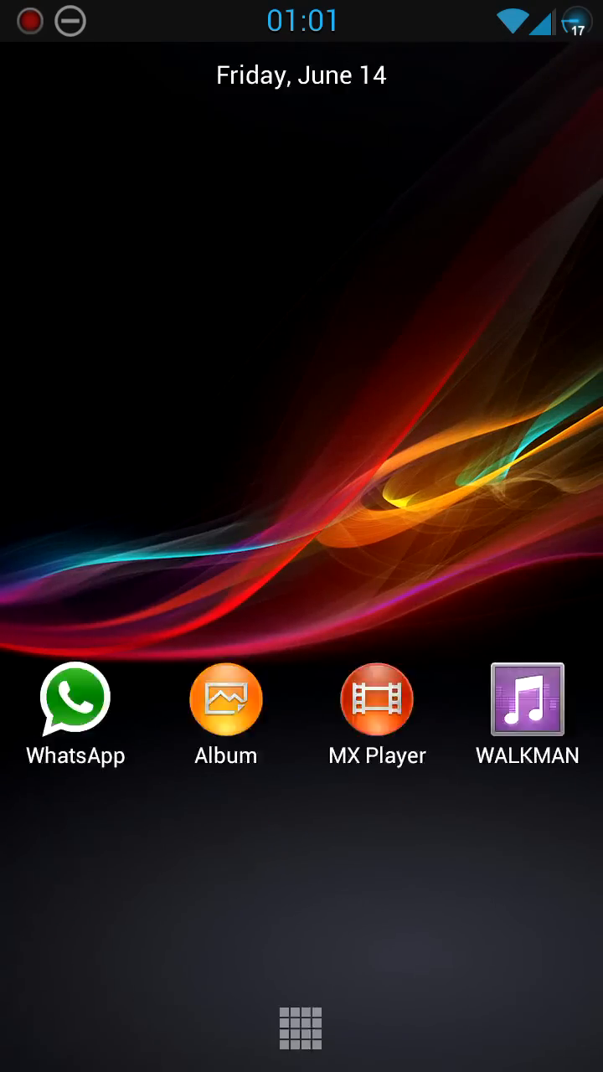
click(302, 1028)
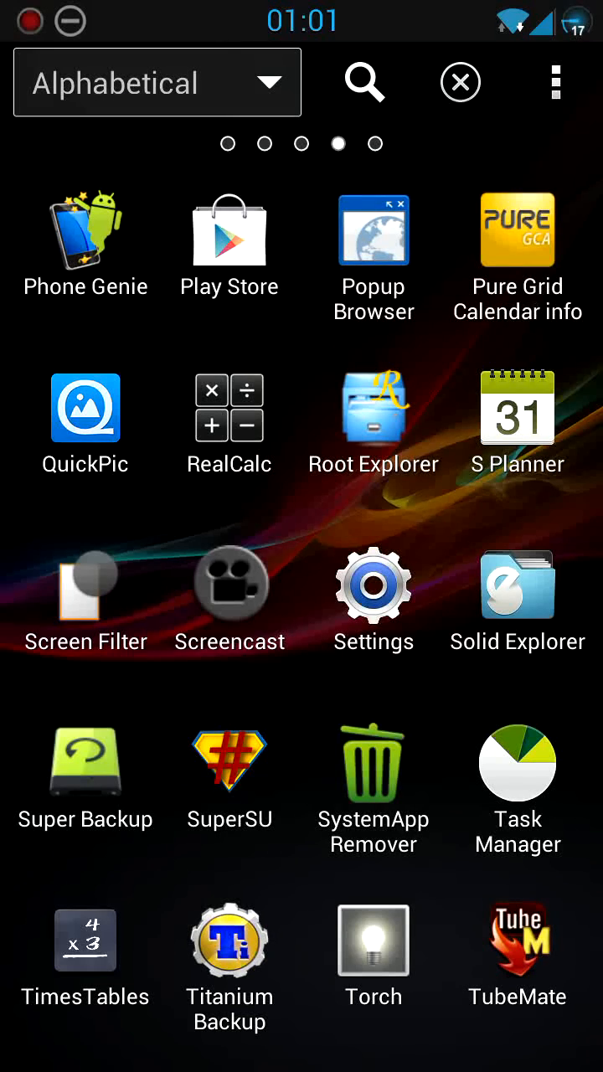
click(373, 232)
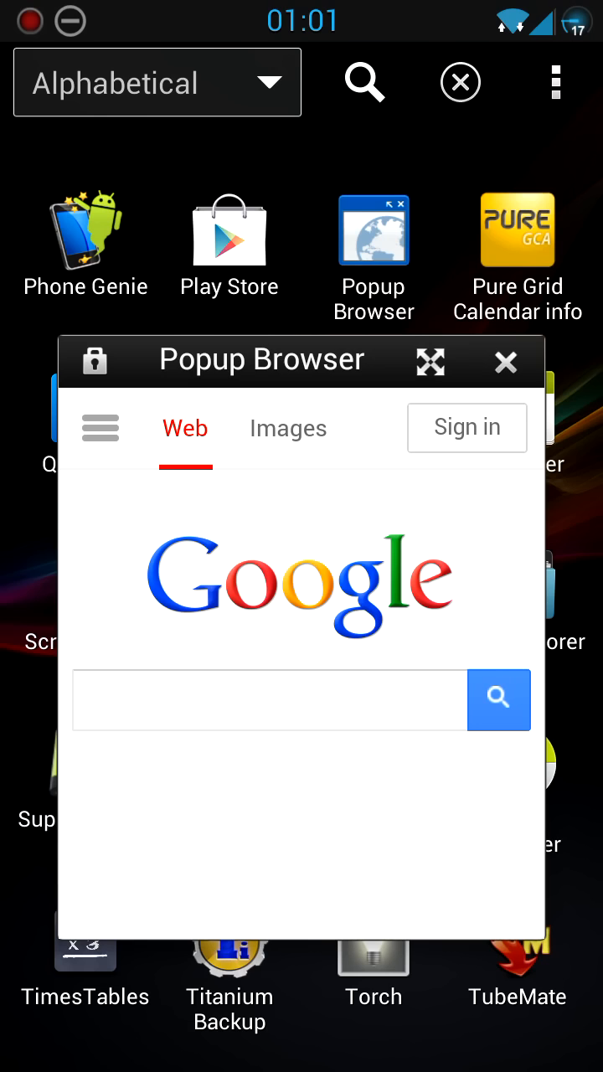
click(269, 700)
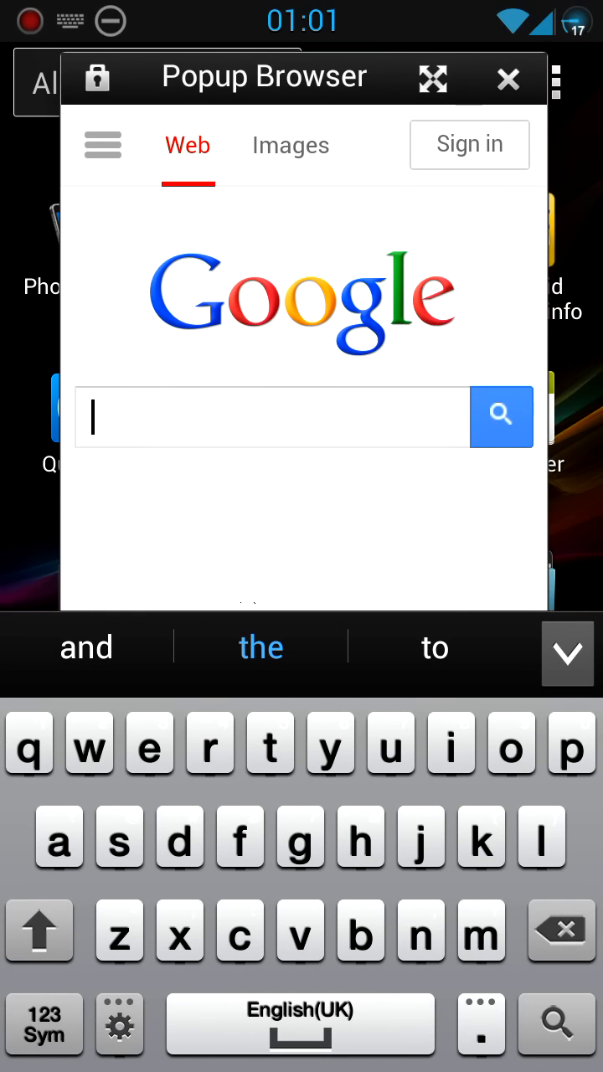
text(bb)
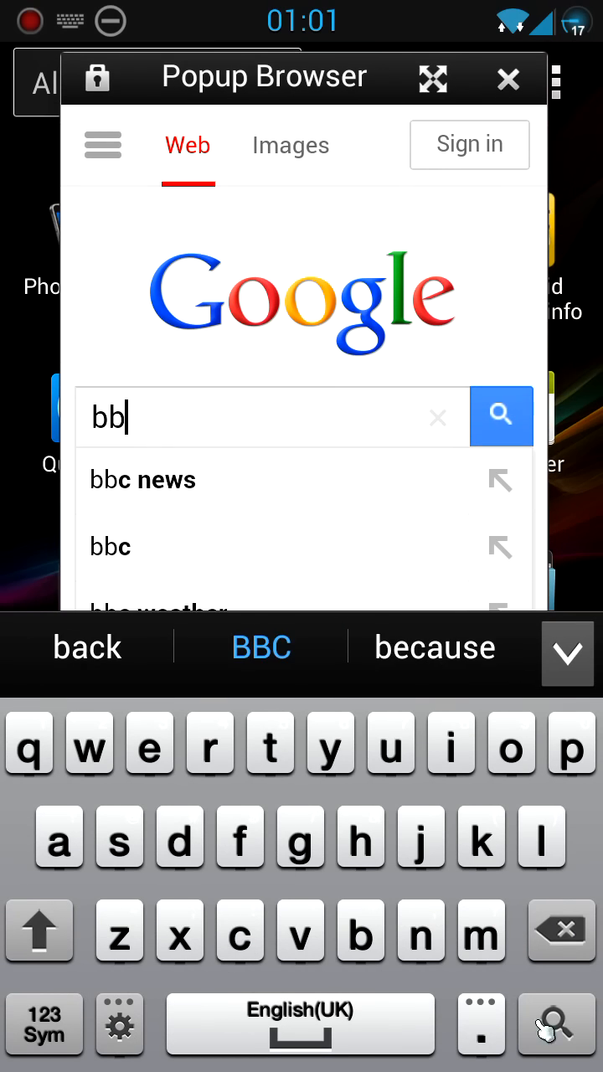
click(500, 416)
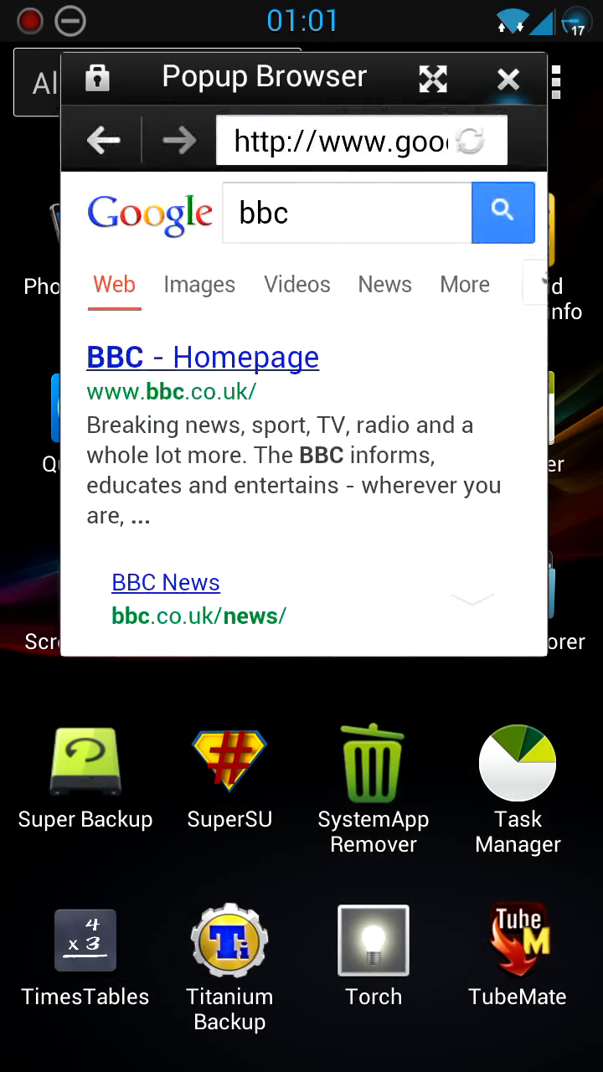
click(507, 77)
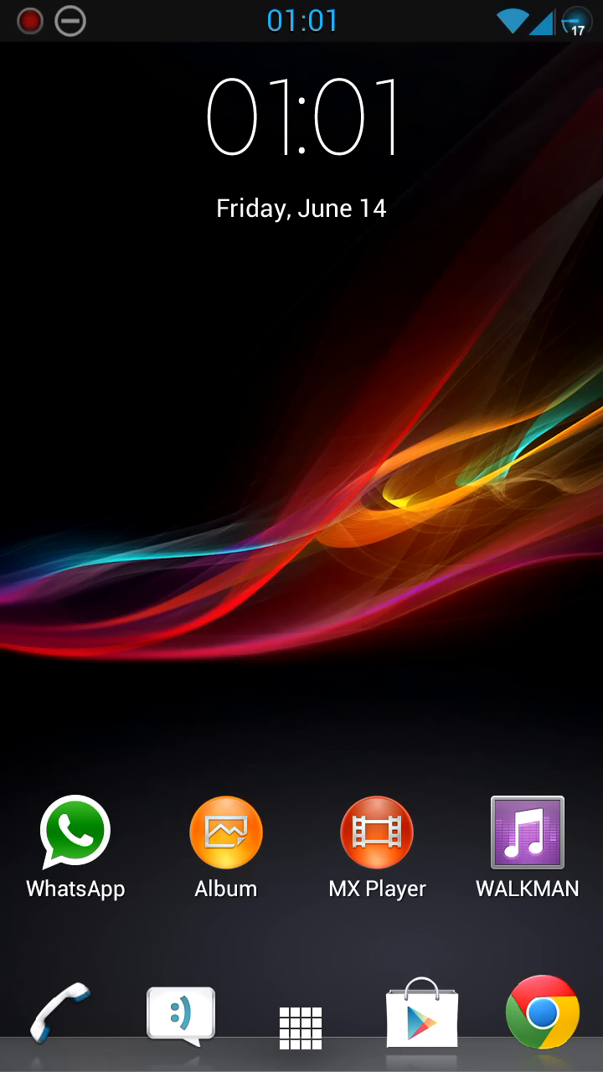
Finish the 'Test' note with 'awesome rom' so it reads 'How are you this is a awesome rom'
scroll(left, 3)
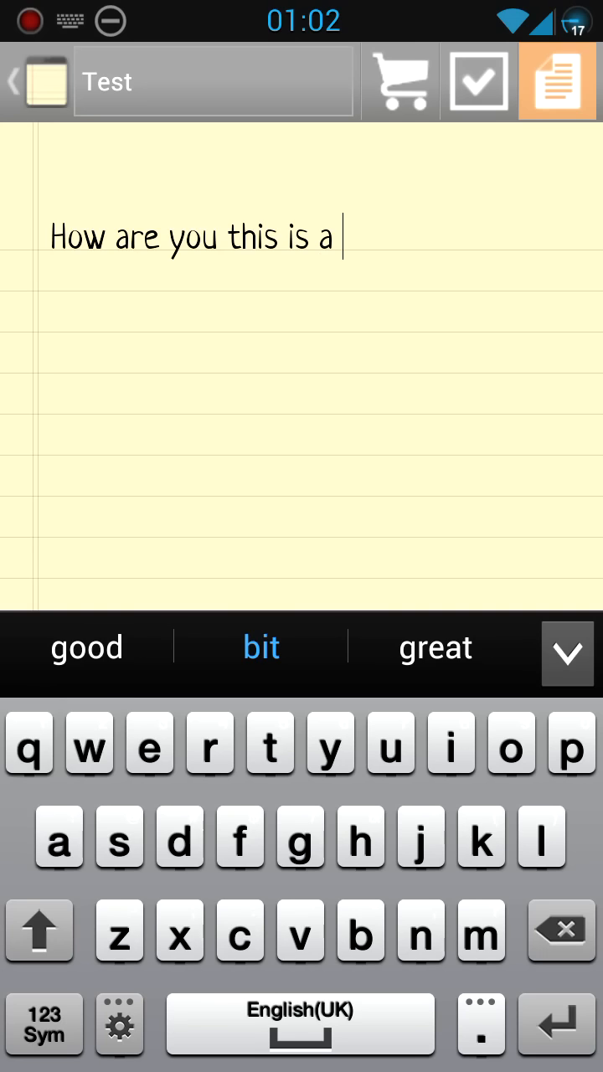
text(awesome)
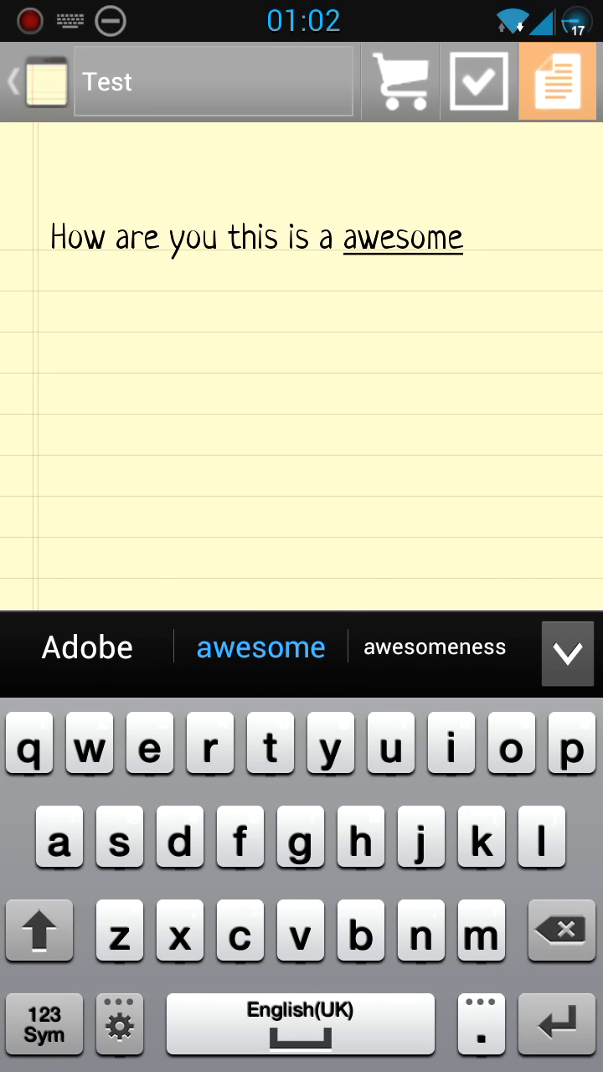
text(rom)
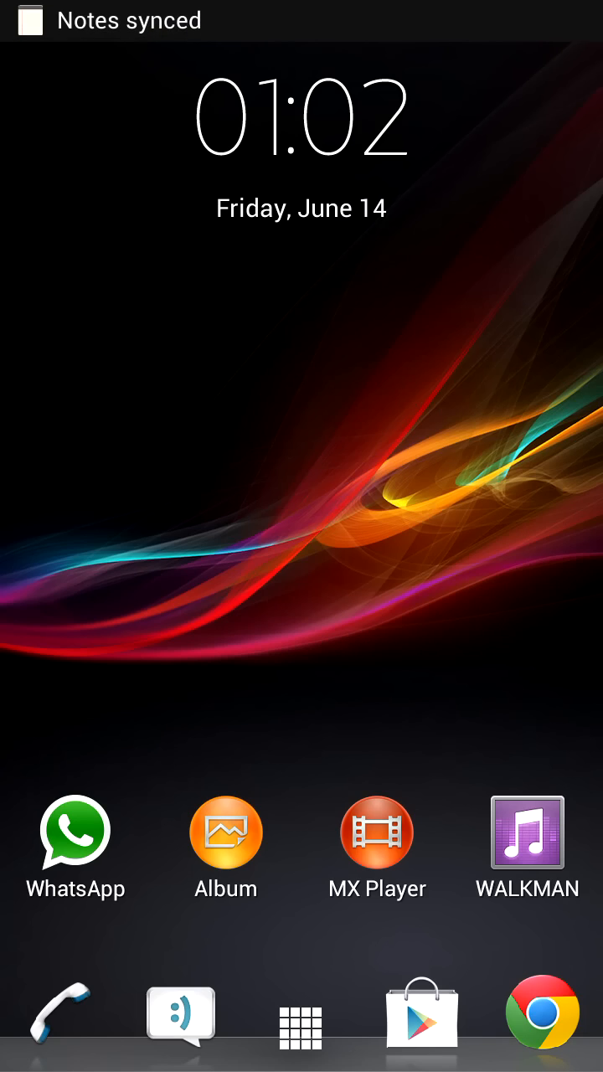
Launch the Android 4.2 Camera and show the photo sphere, panorama, video and photo modes
click(302, 1028)
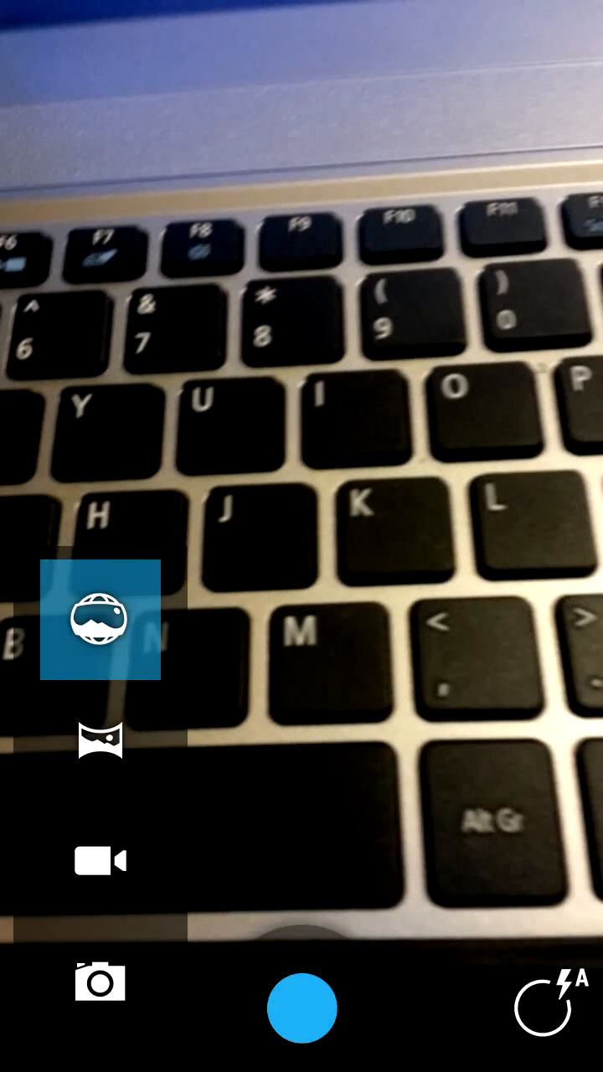
click(101, 619)
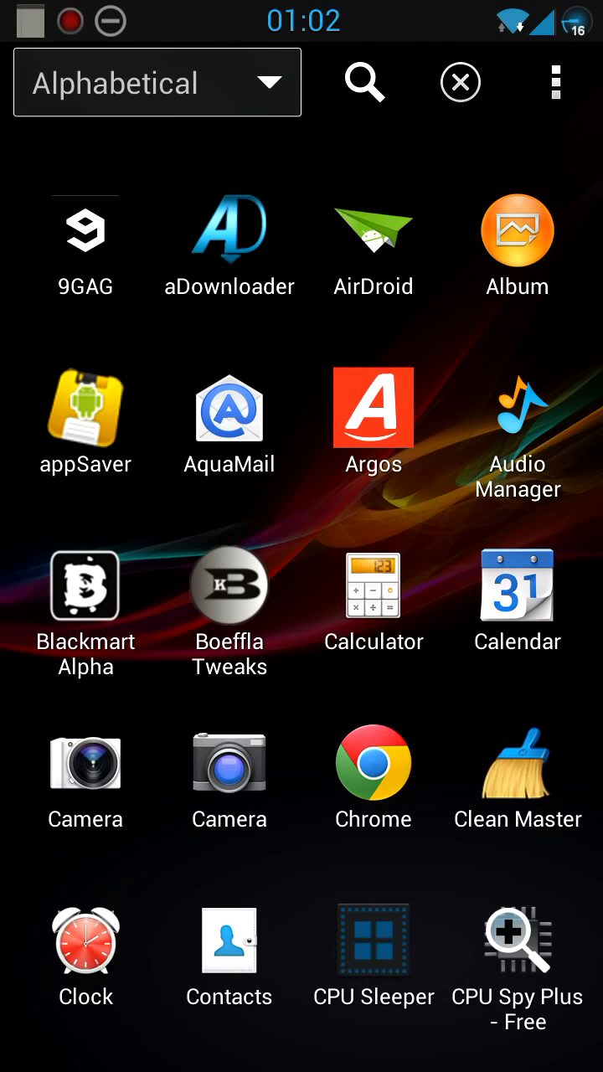
Scroll through the alphabetical list of installed apps after leaving the camera
scroll(left, 3)
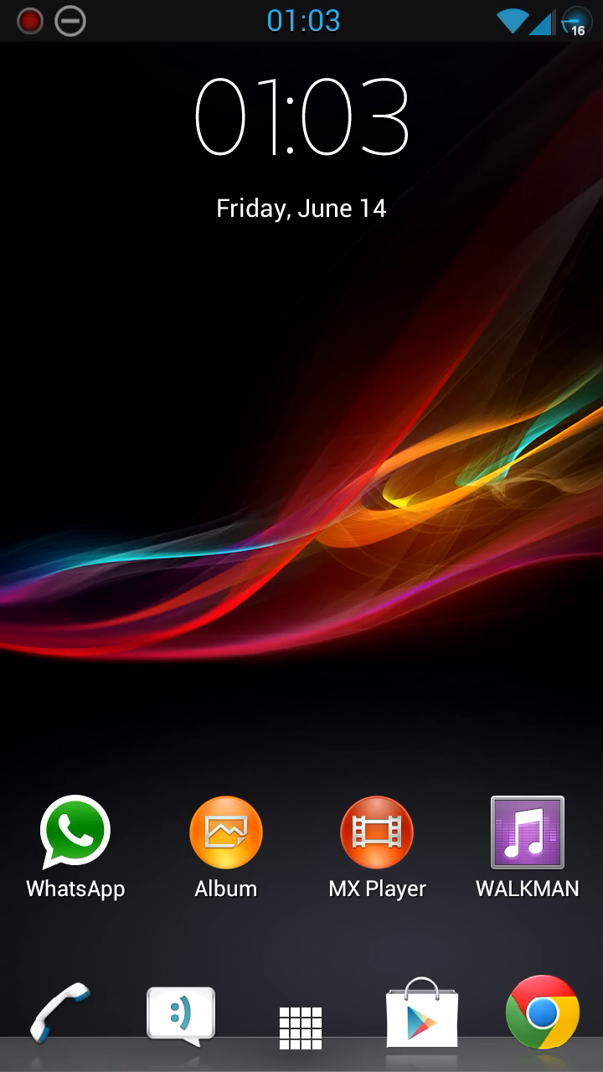
Swipe across the other home pages, glance at the quick settings toggles and dismiss the panel
scroll(right, 3)
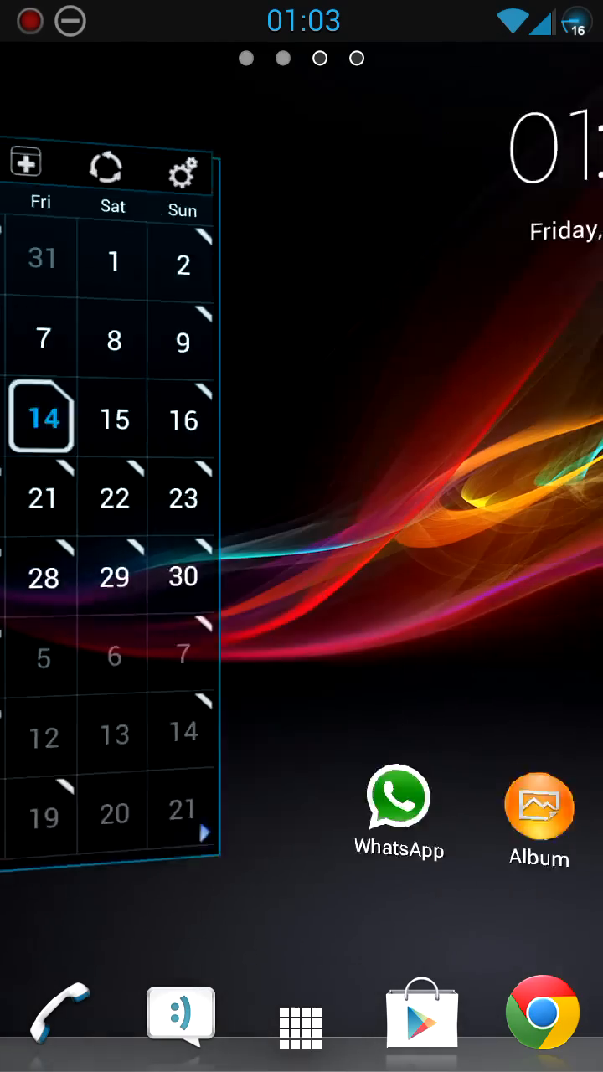
scroll(right, 3)
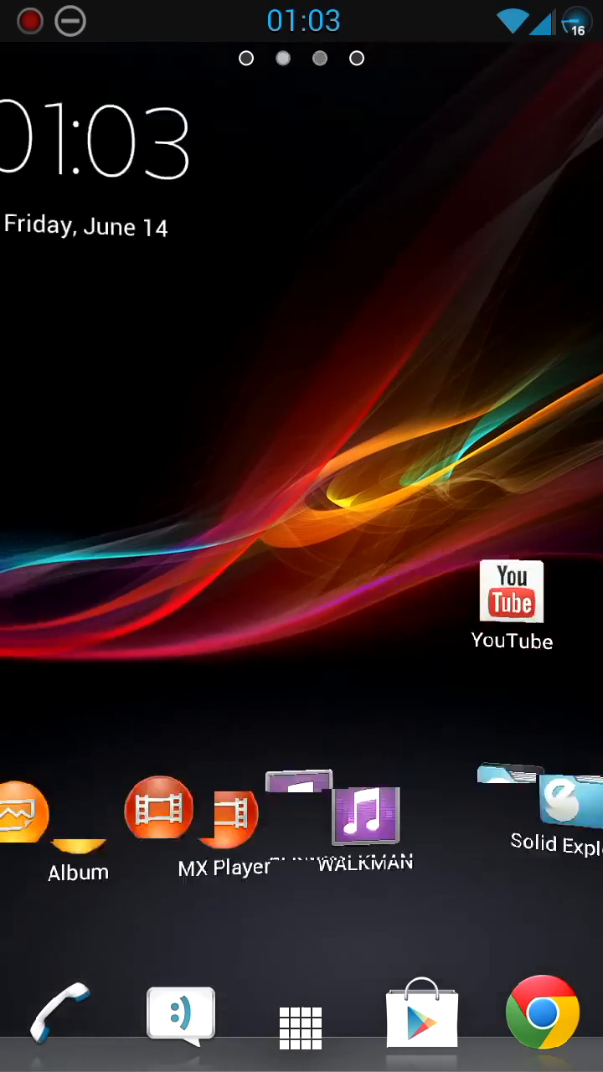
scroll(right, 3)
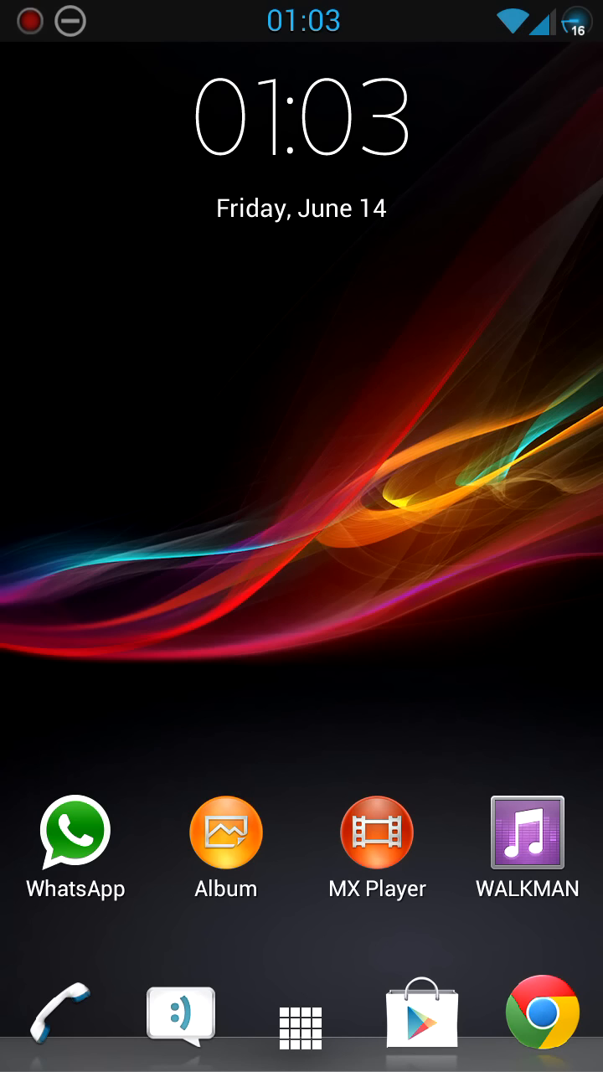
scroll(left, 3)
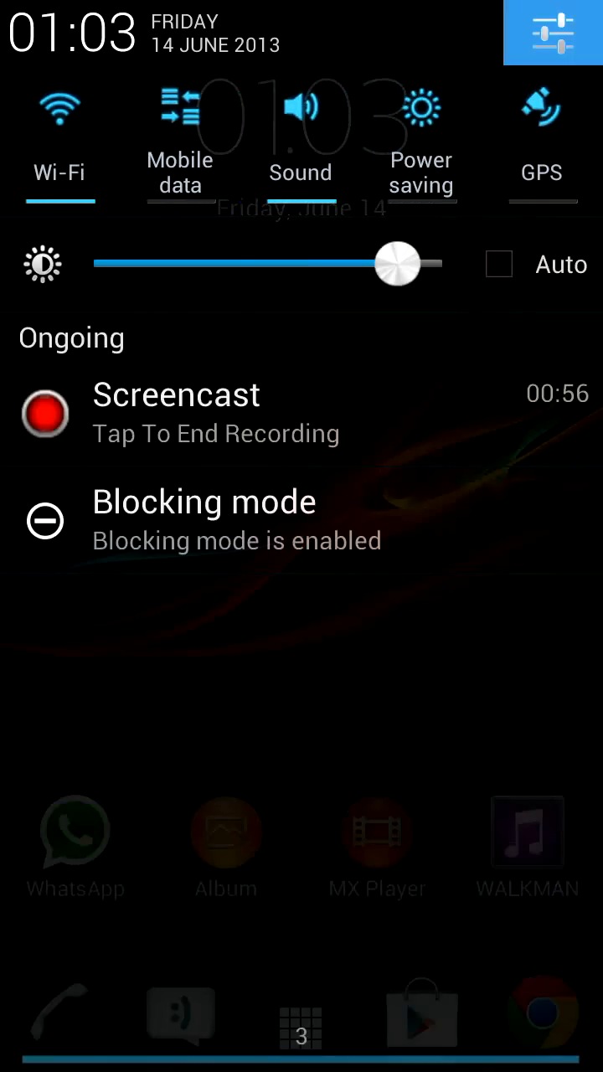
click(552, 33)
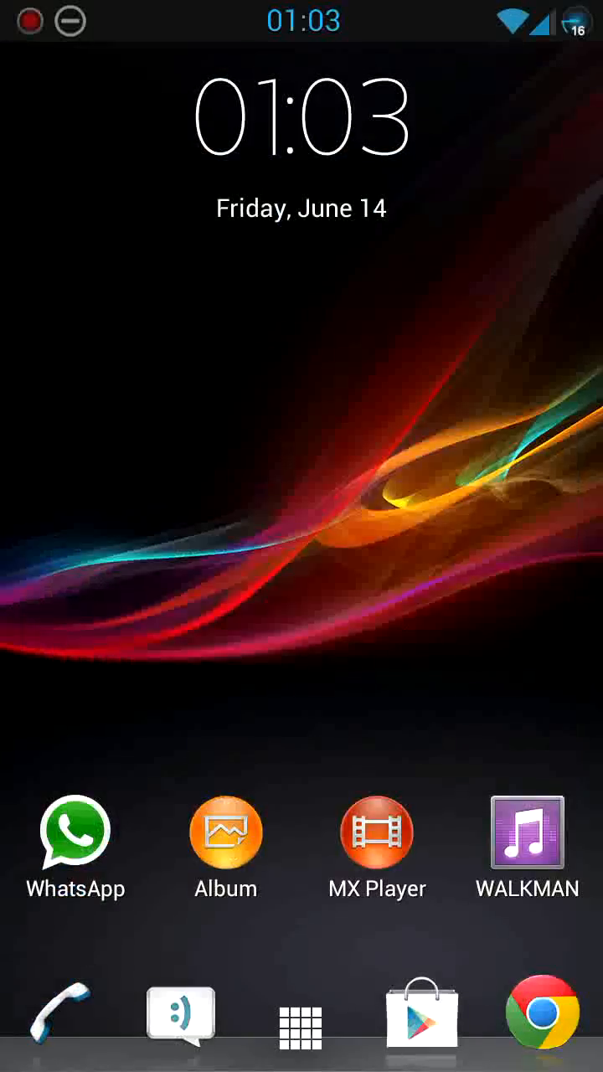
click(300, 1027)
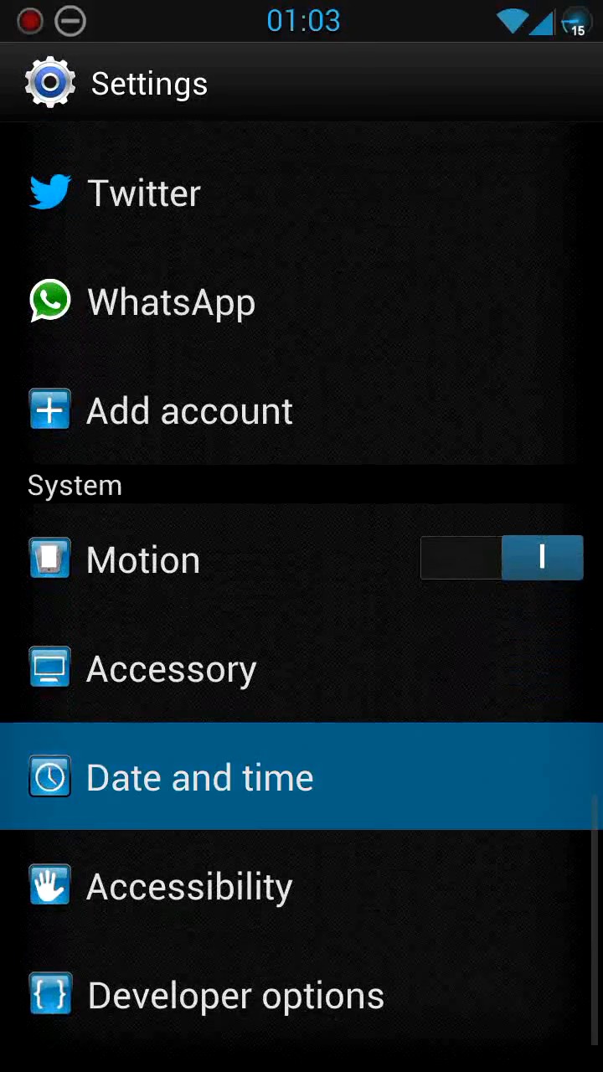
View Date and time with network-provided time enabled, then back out to the home screen
click(200, 777)
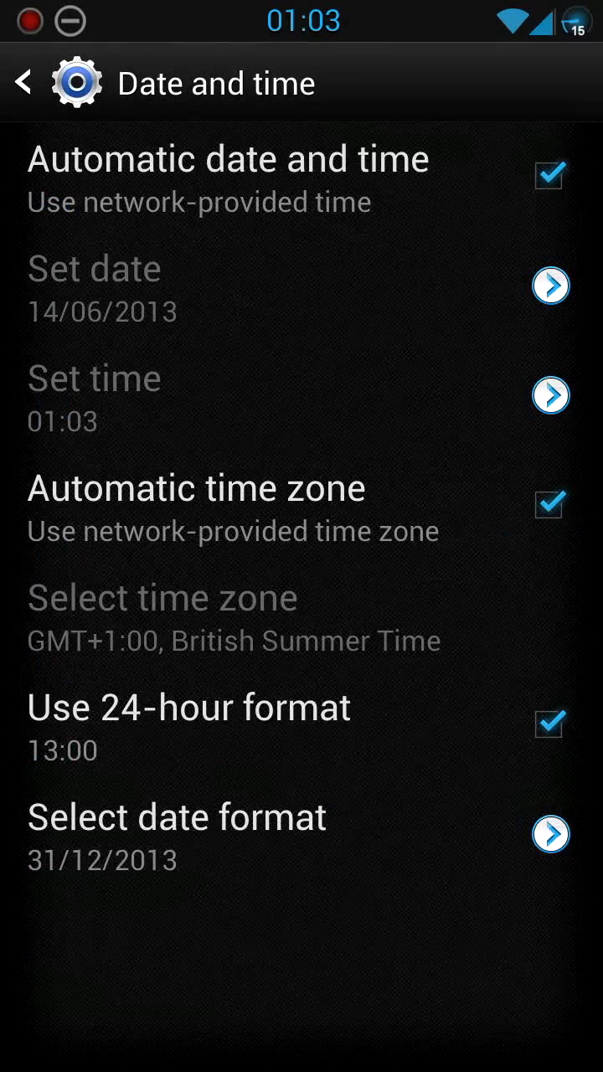
click(24, 82)
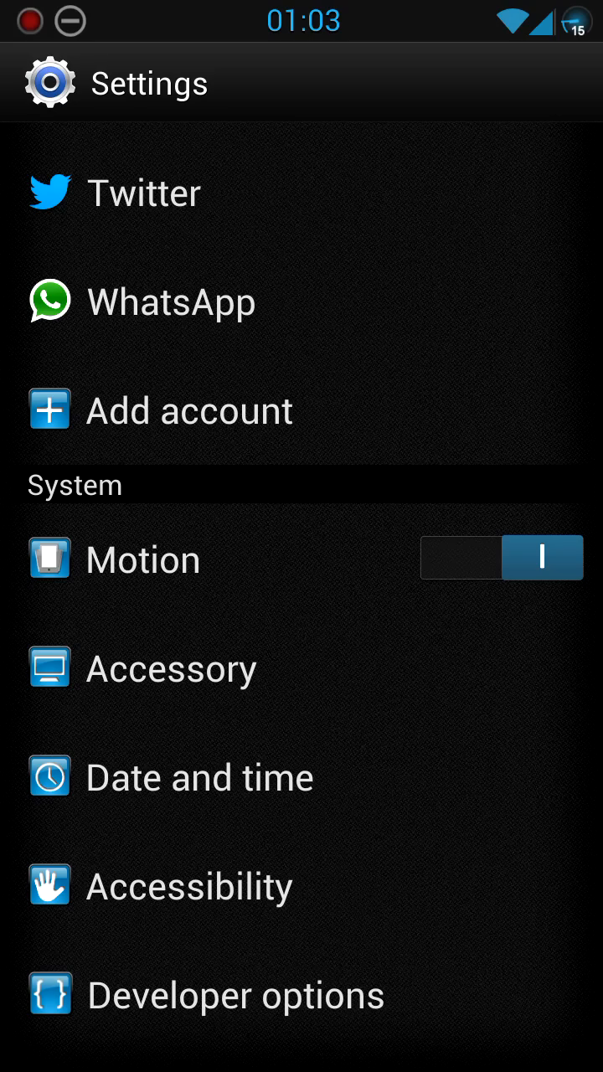
key(HOME)
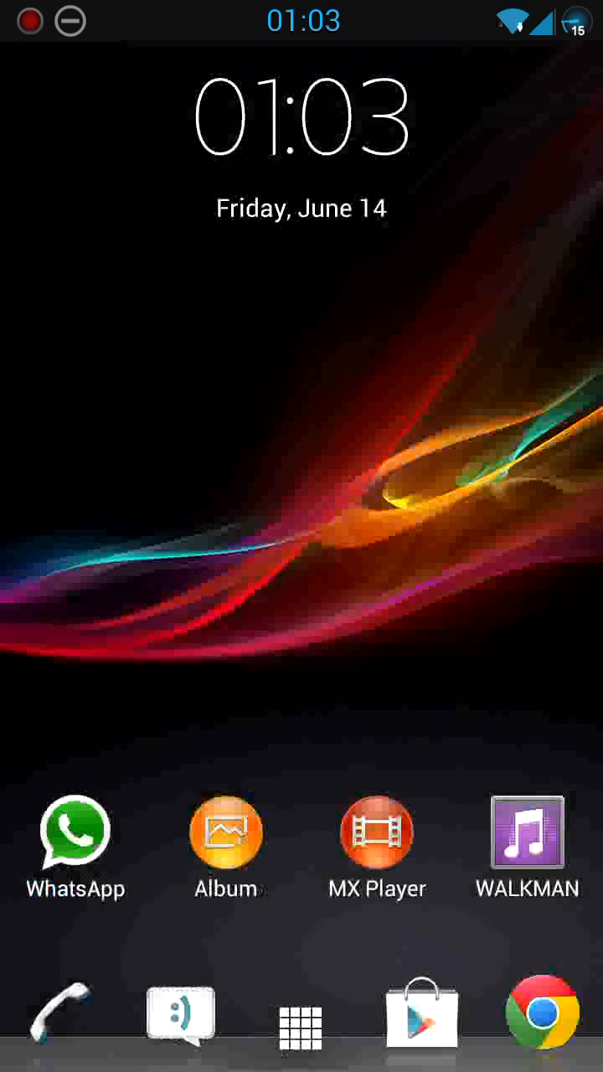
Launch Deluxe Settings from the app drawer and dismiss the application mismatch warning
click(302, 1025)
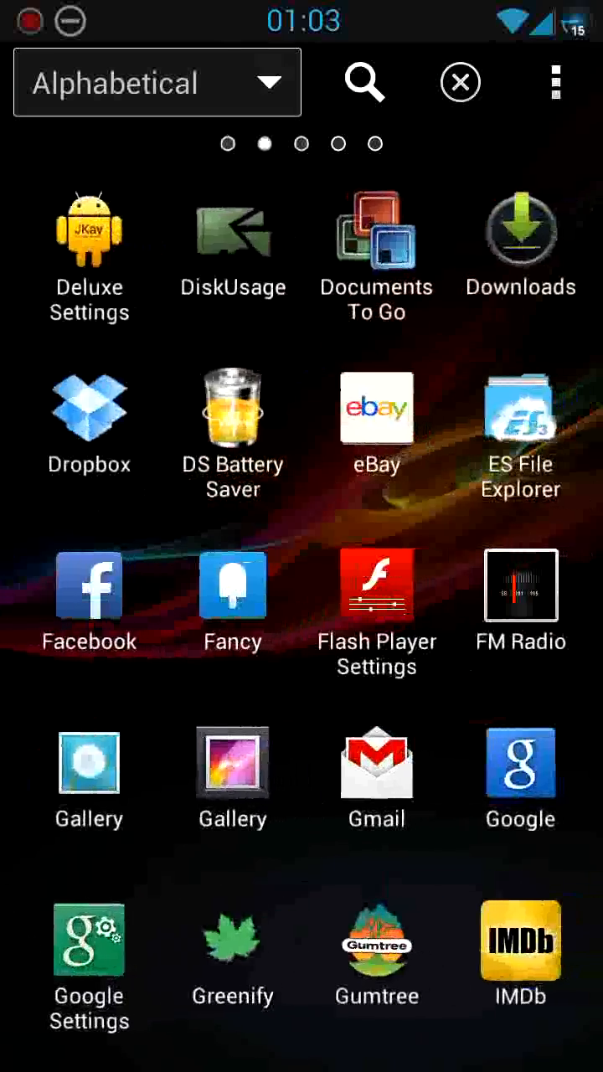
click(89, 231)
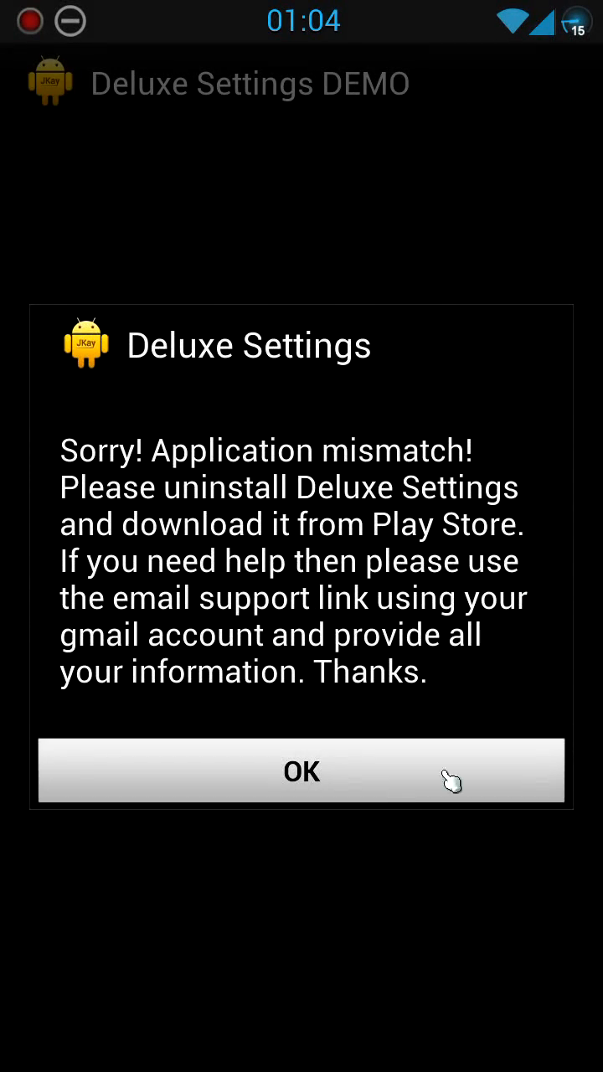
click(301, 770)
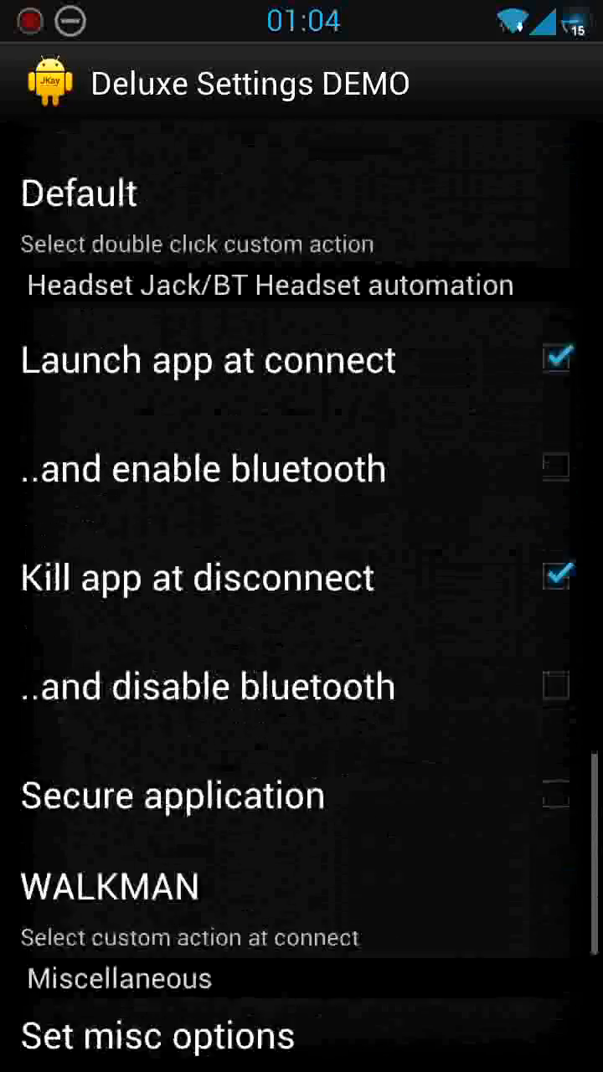
Review the options list from lock screen styles down to the About entry (version 14.95)
scroll(down, 3)
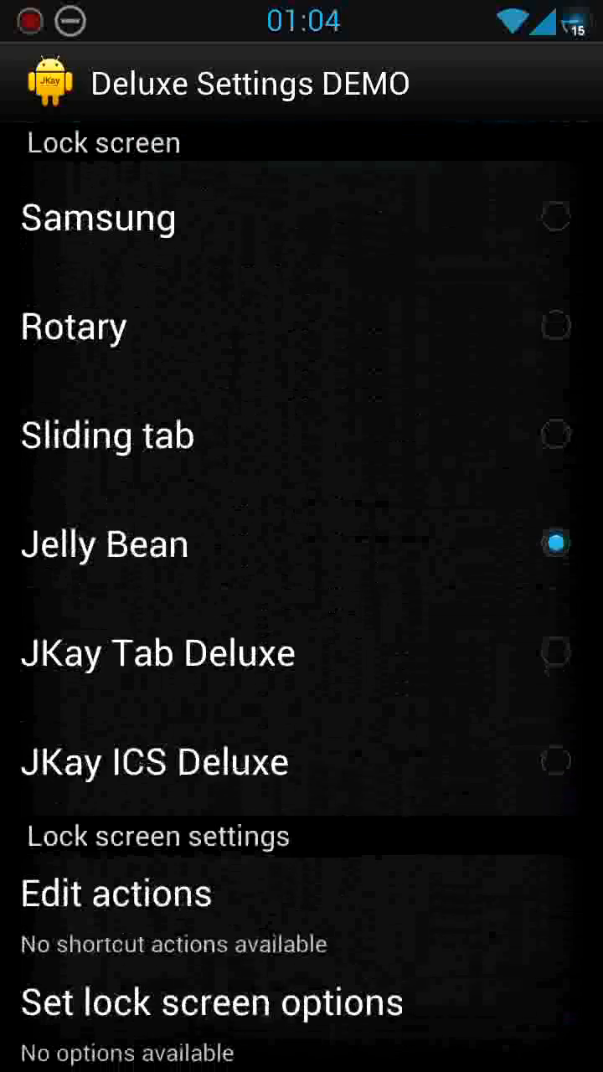
scroll(down, 3)
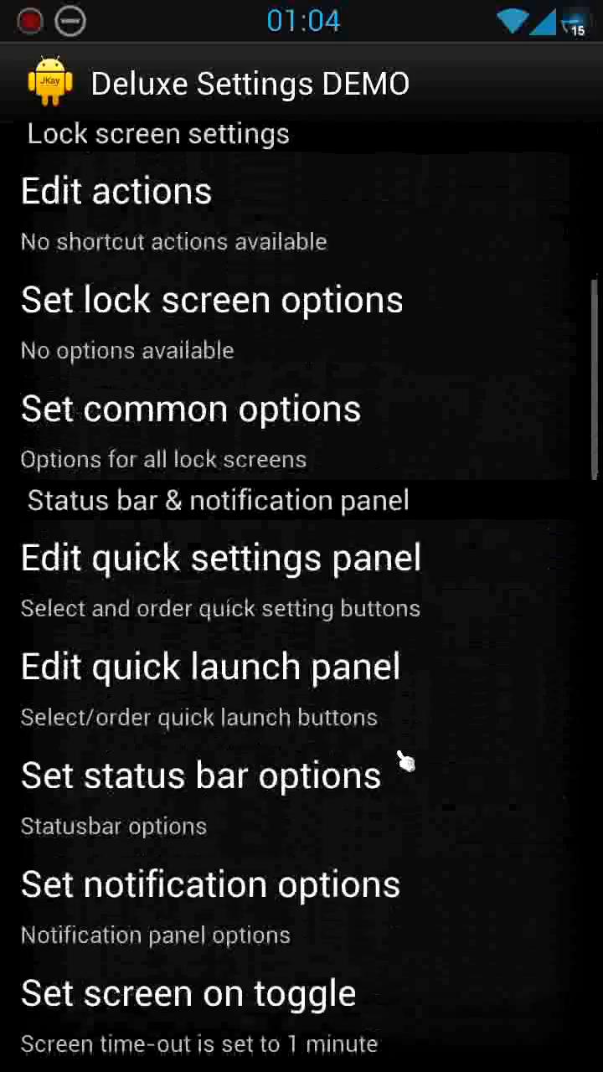
scroll(down, 3)
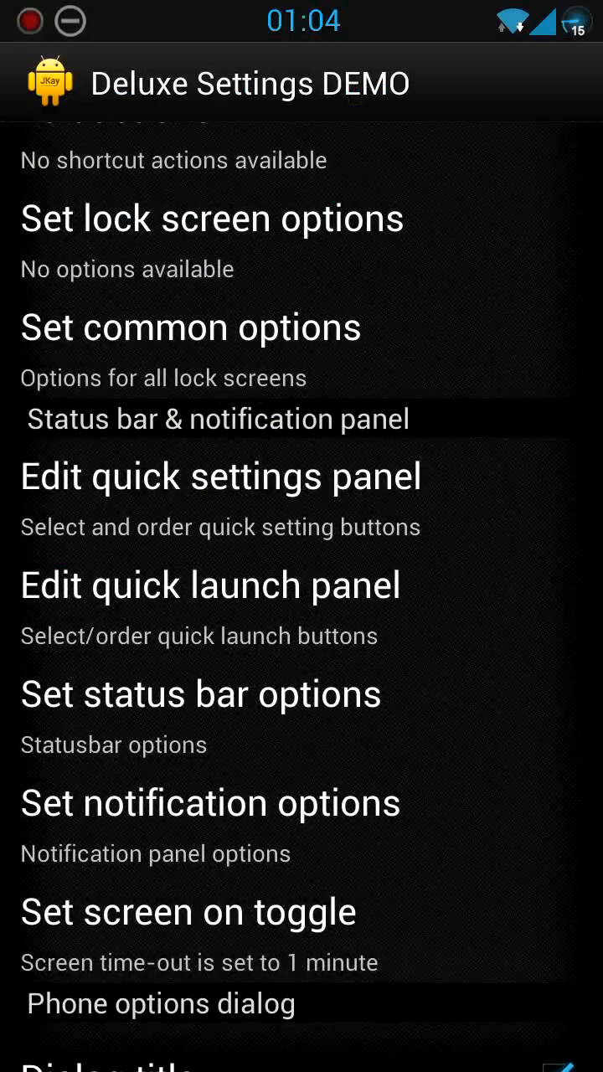
scroll(down, 3)
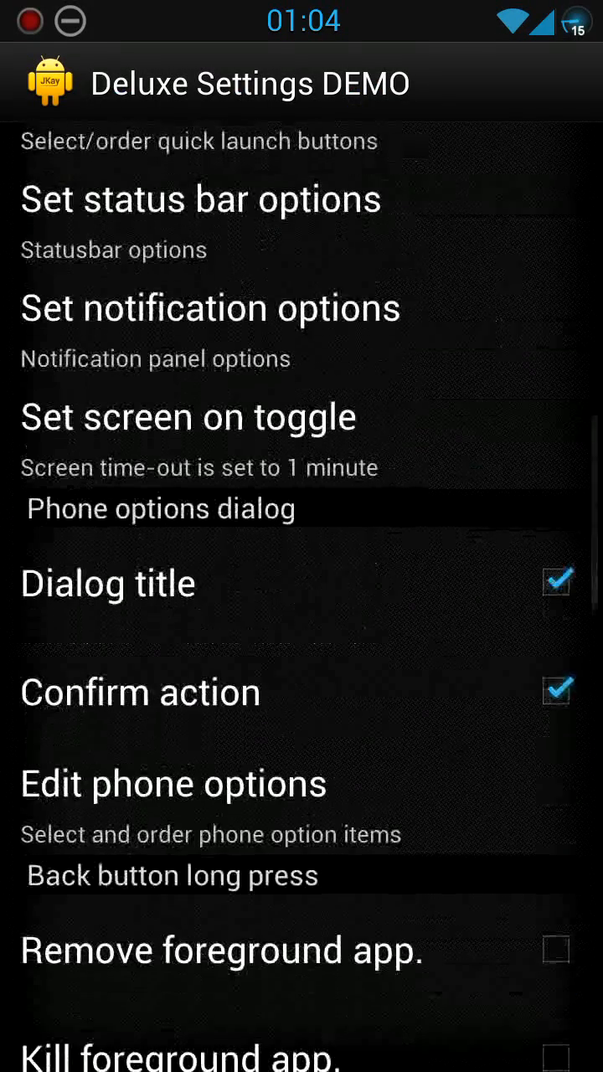
scroll(down, 3)
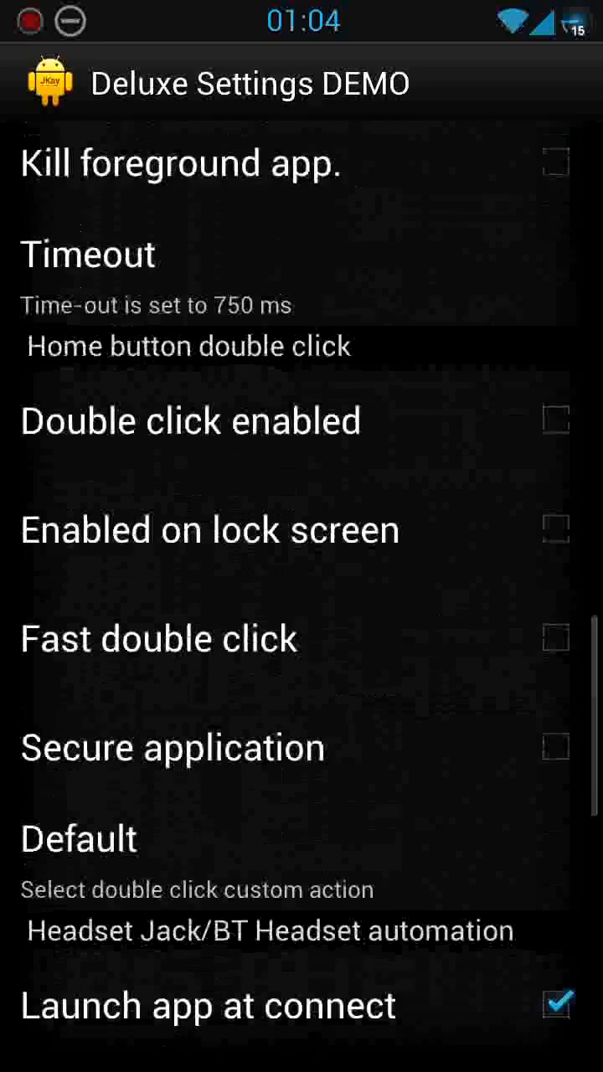
scroll(down, 3)
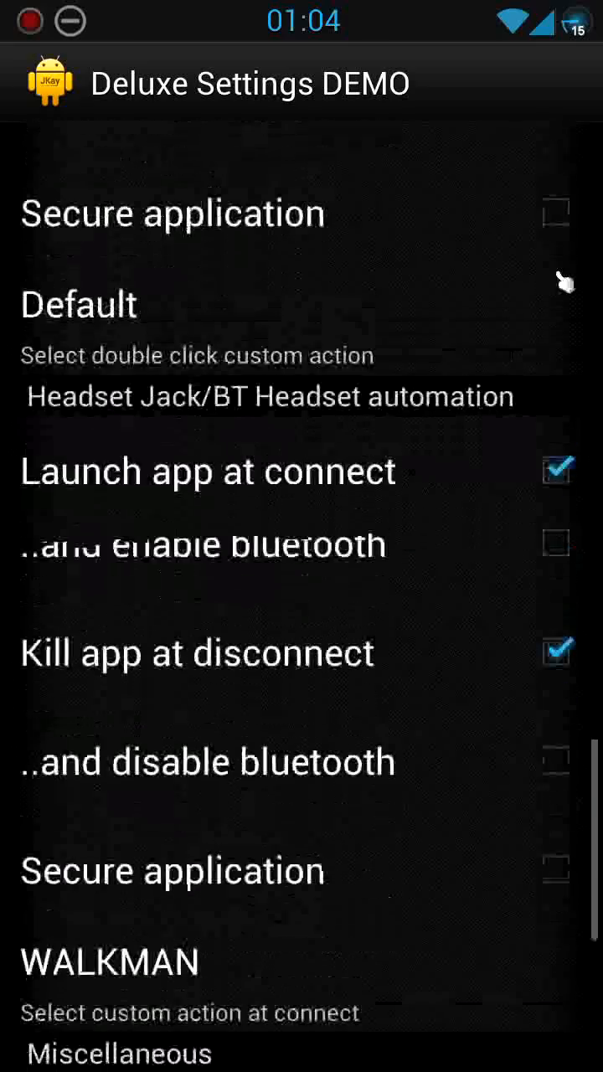
scroll(down, 3)
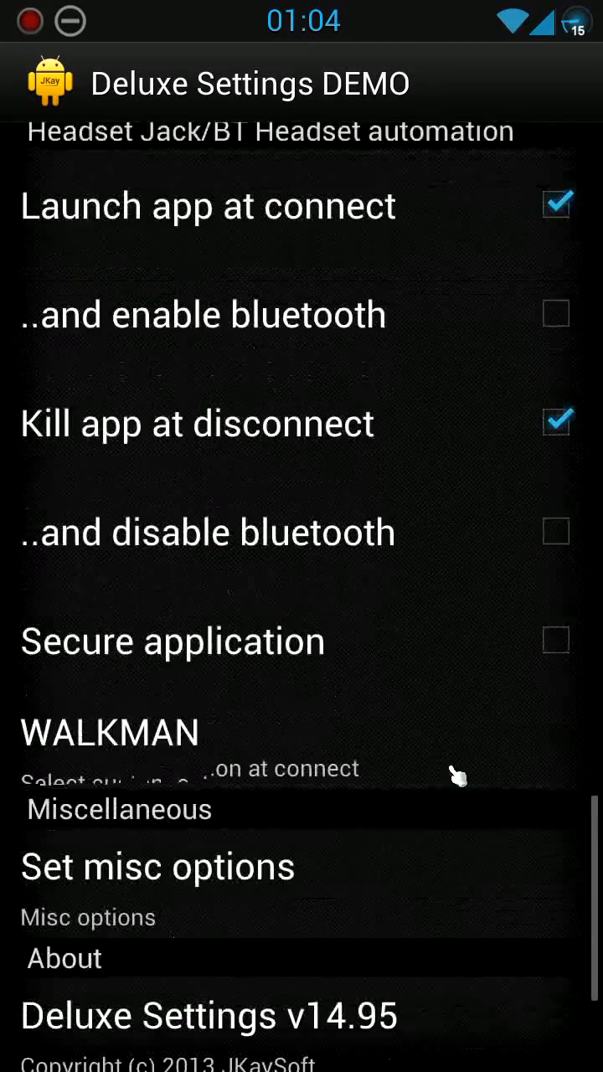
scroll(down, 3)
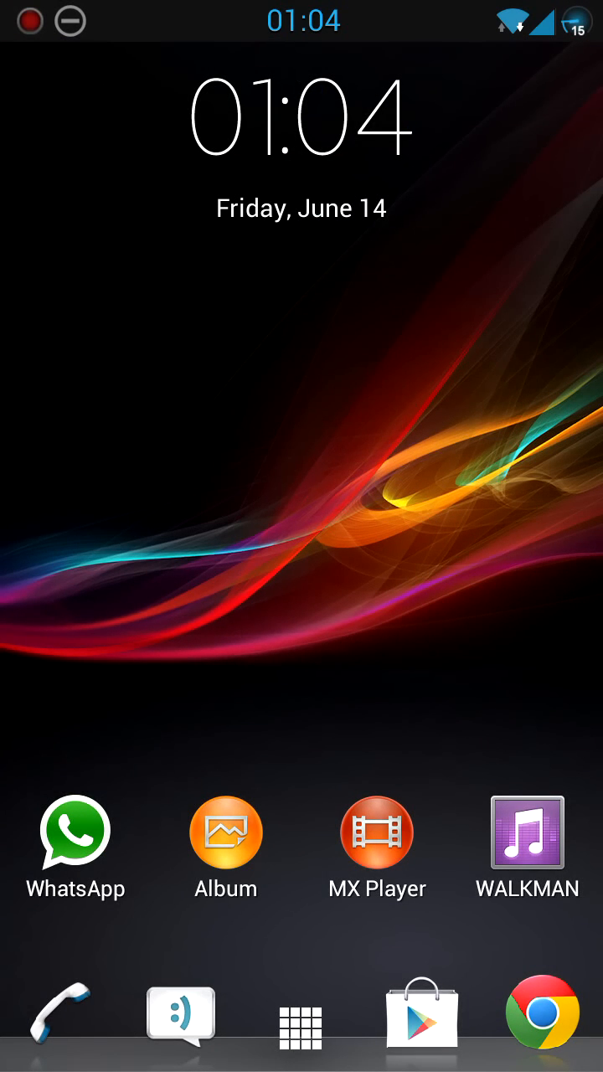
Set the lock screen wallpaper to the stock Xperia frosted-trees riverside picture
click(301, 1027)
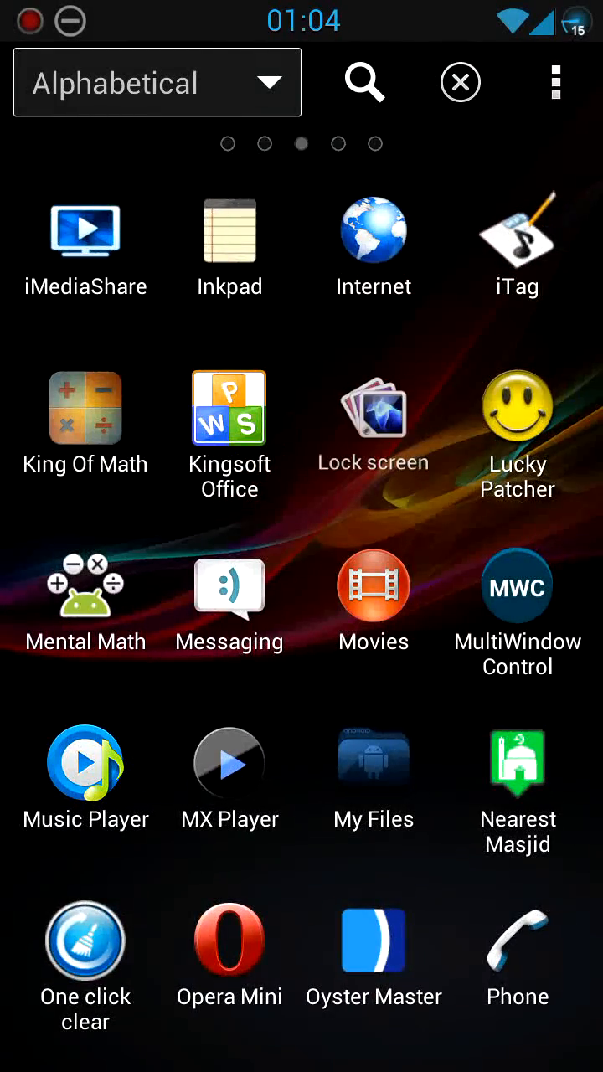
click(374, 411)
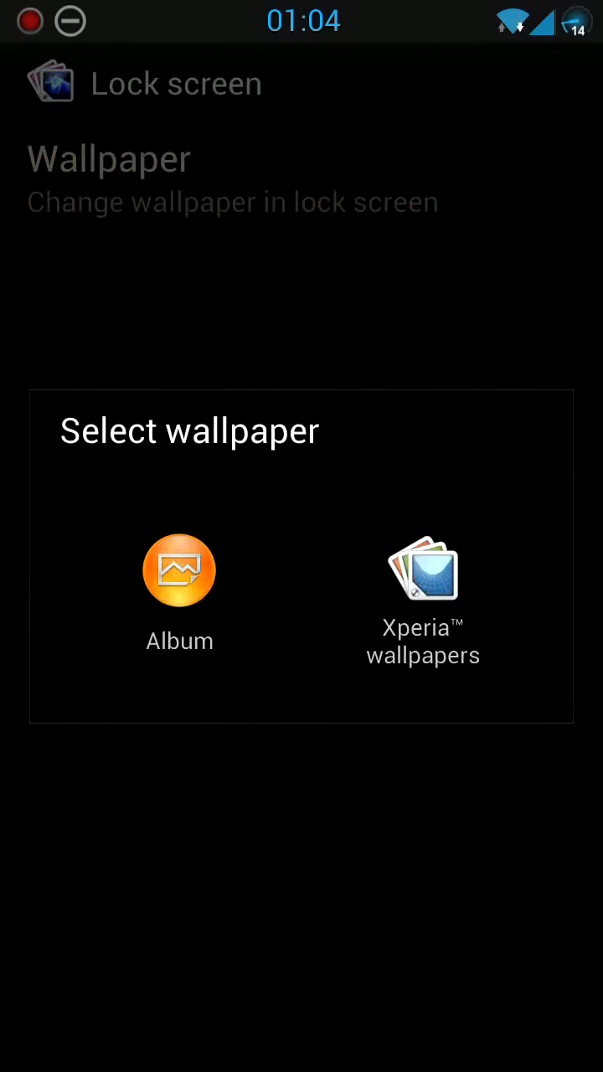
click(422, 578)
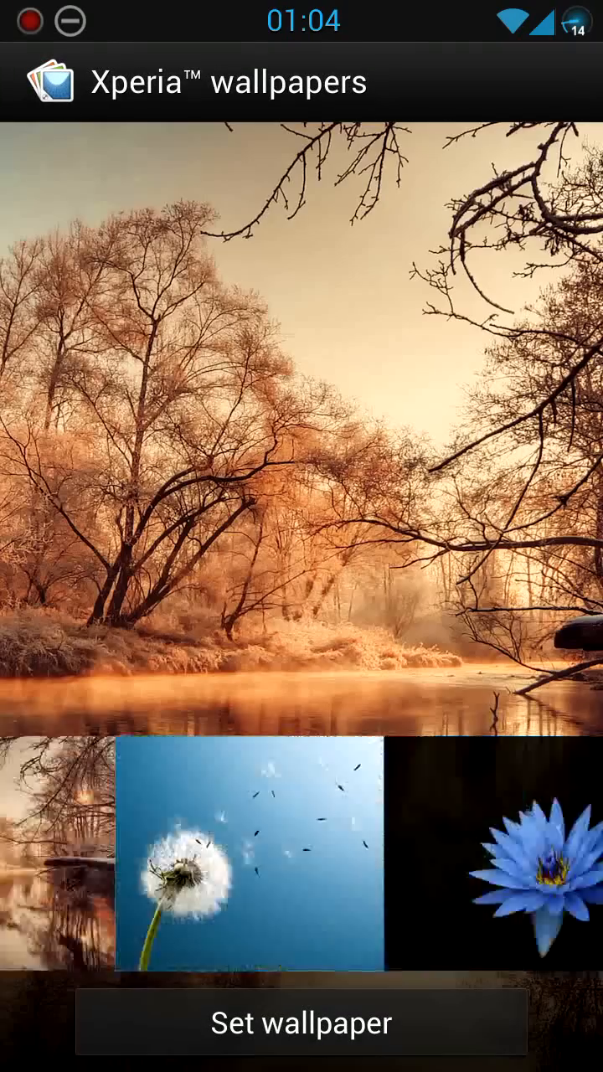
click(301, 1022)
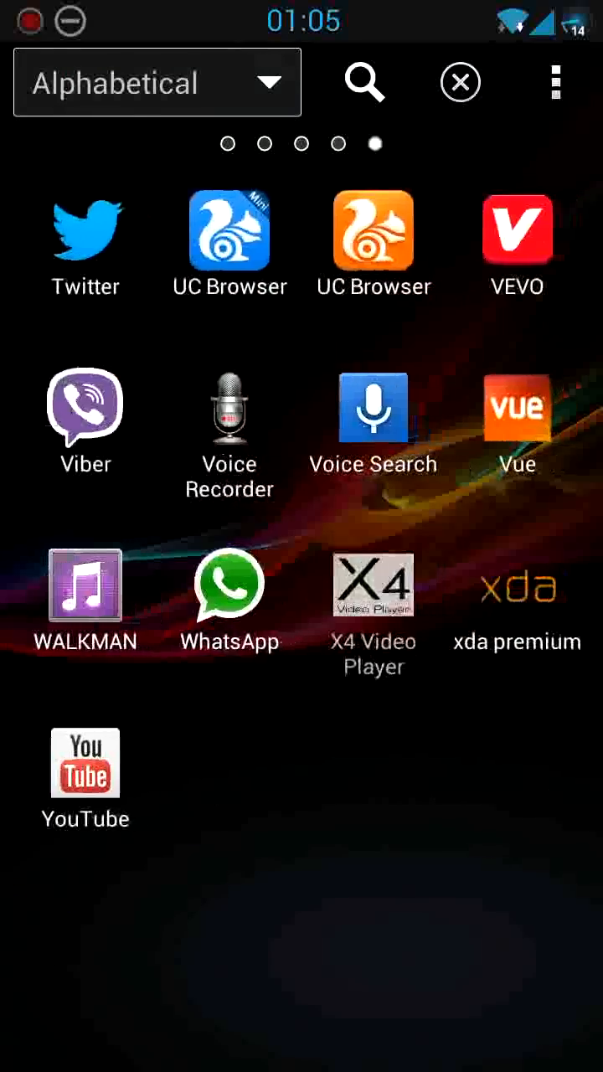
Leave the app drawer and swipe back to the main home panel with the clock and date
click(459, 82)
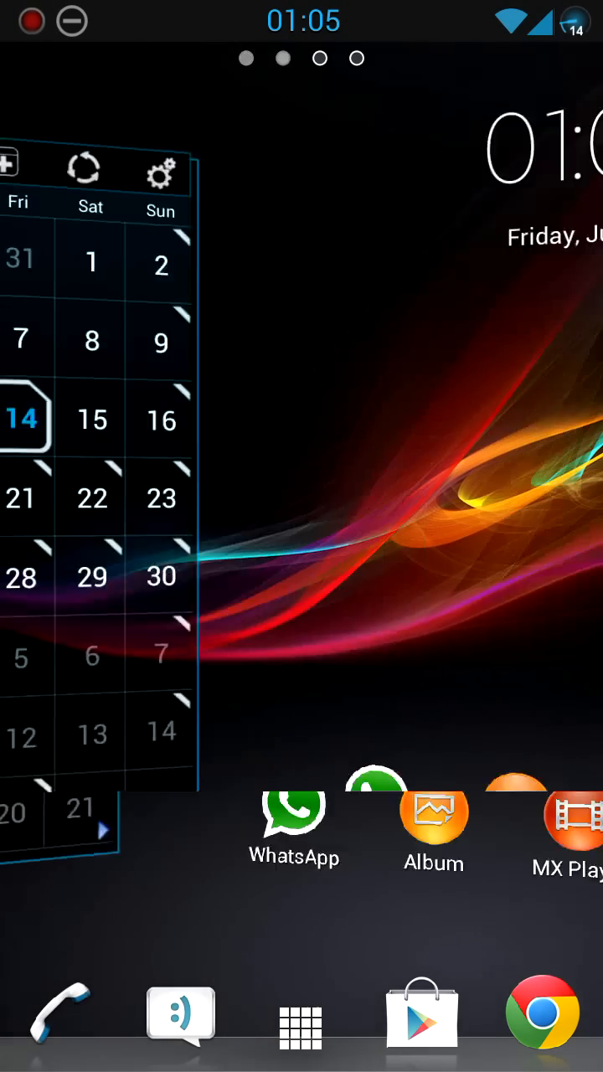
scroll(left, 3)
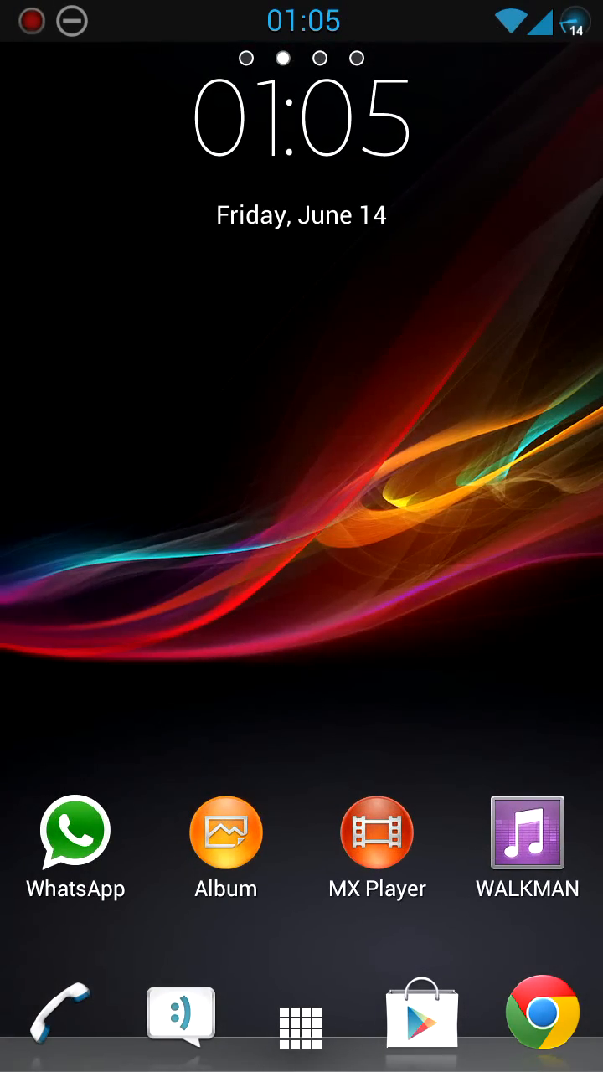
drag(301, 9, 302, 335)
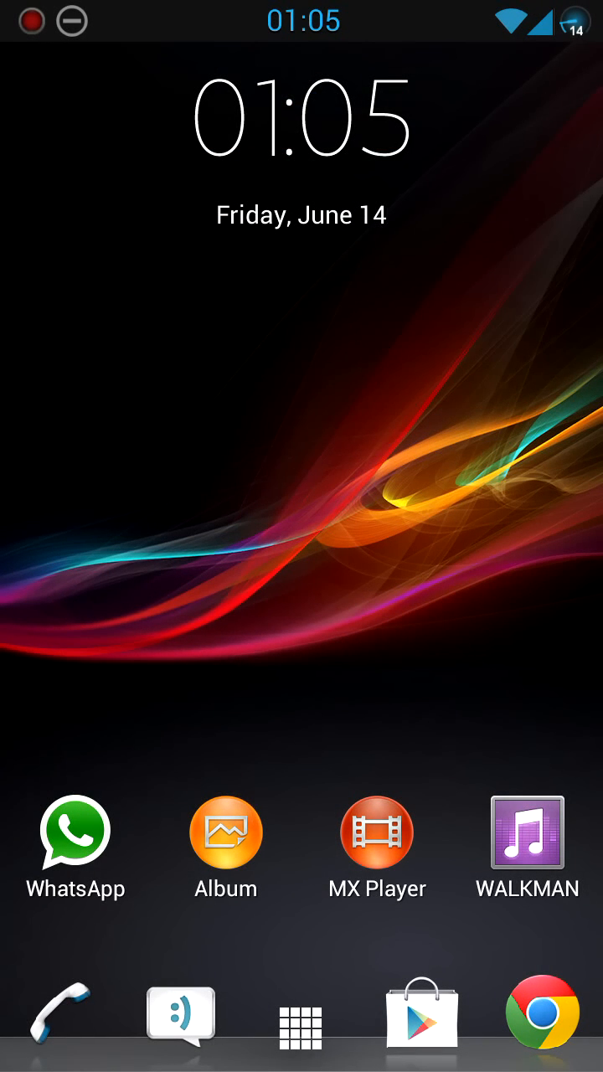
click(301, 1025)
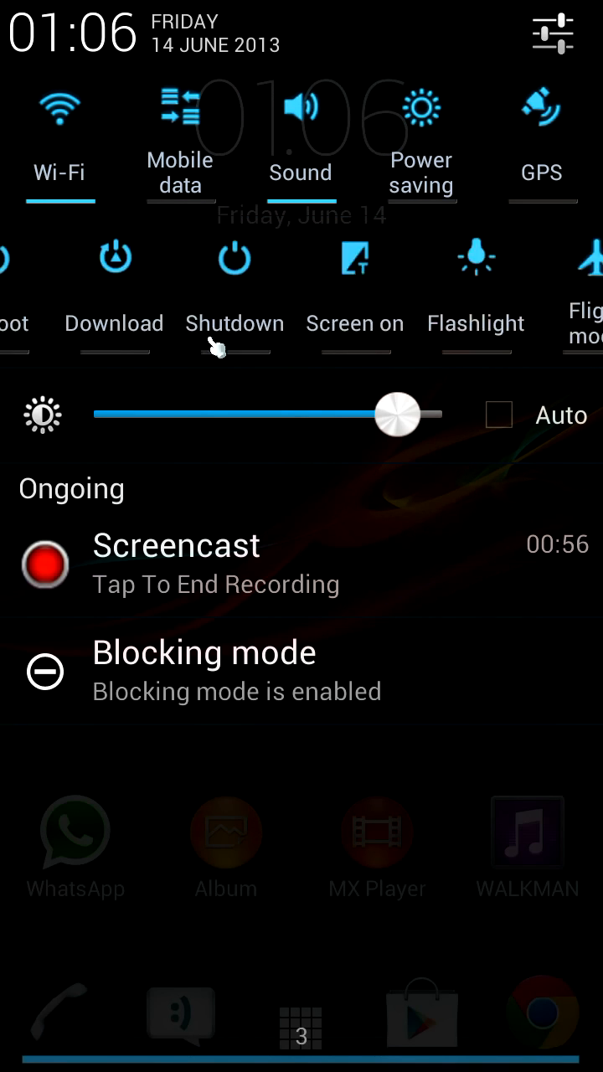
Swipe through the quick settings toggles to the second page with Shutdown, Flashlight, NFC and Recovery
scroll(left, 3)
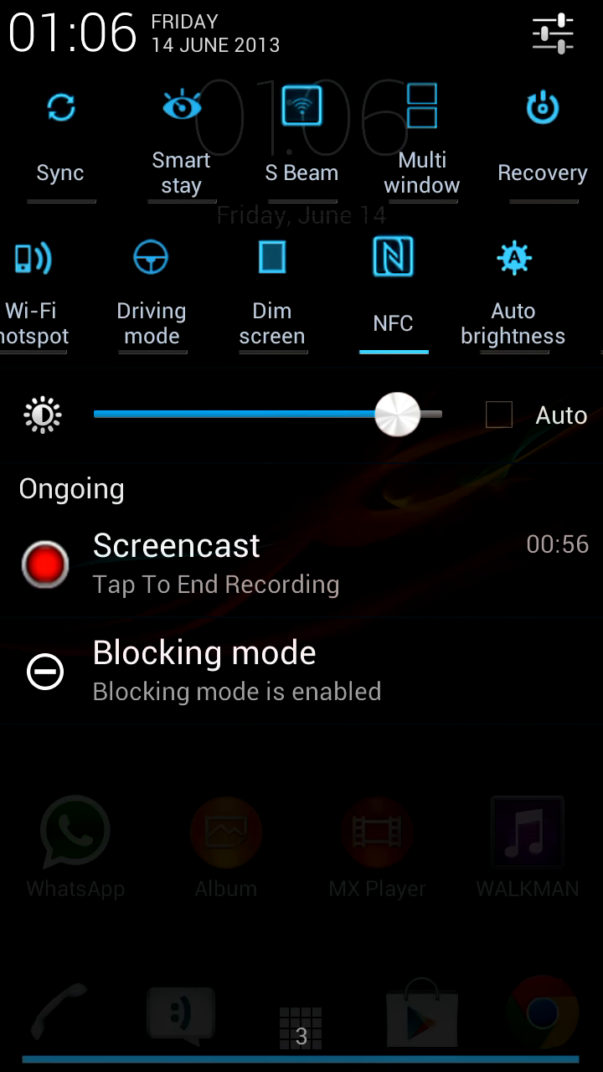
scroll(left, 3)
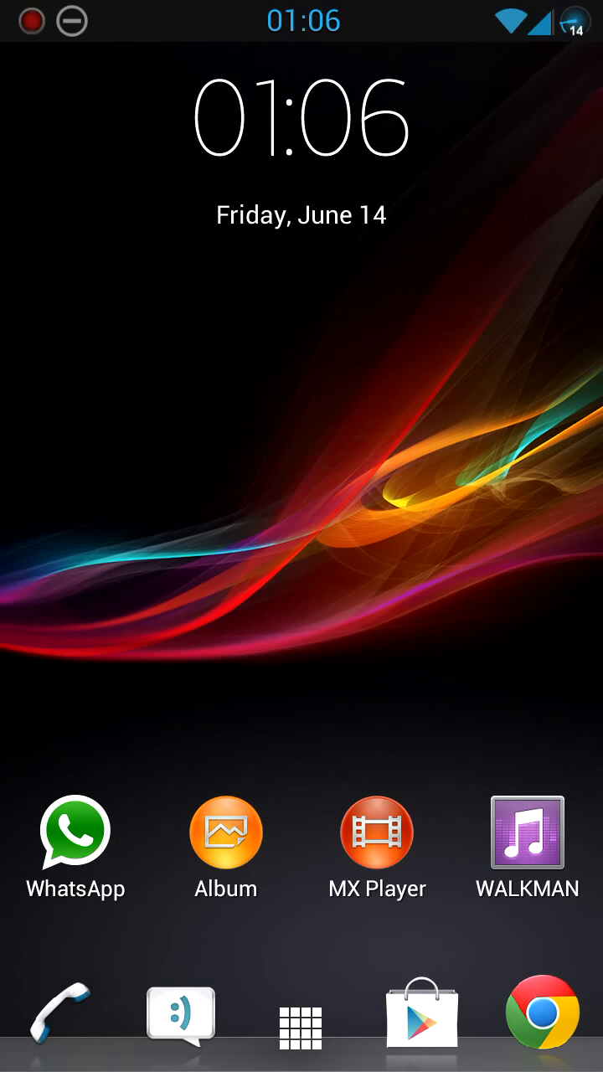
Swipe the home screen toward the neighbouring calendar widget panel
scroll(right, 3)
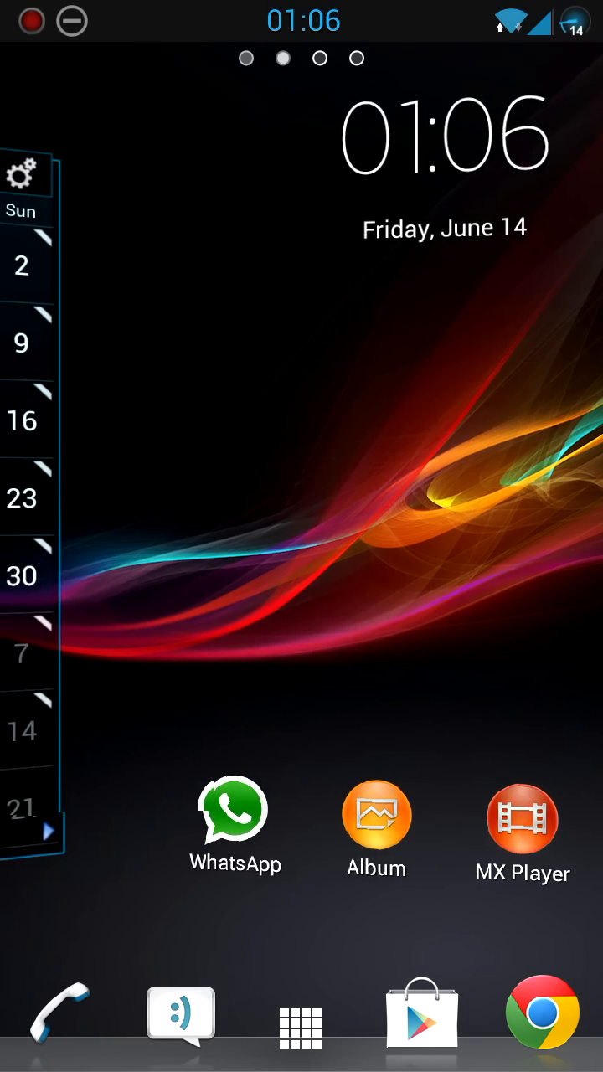